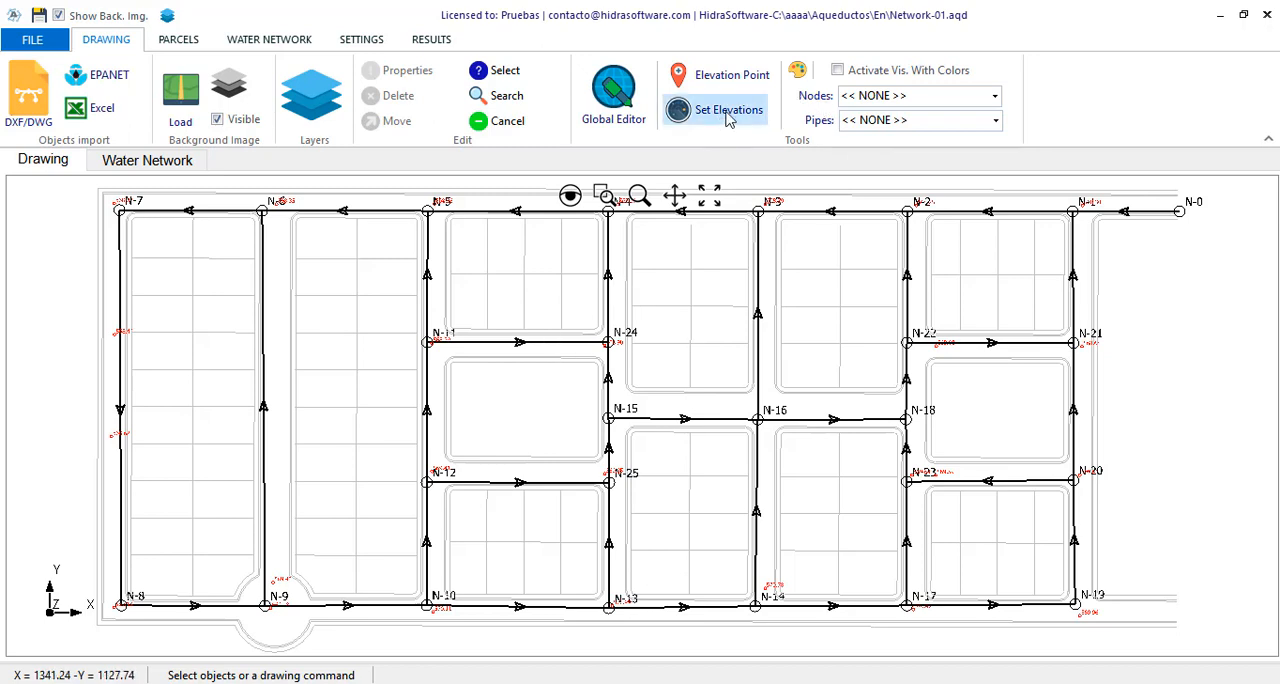
mouse_move(718, 75)
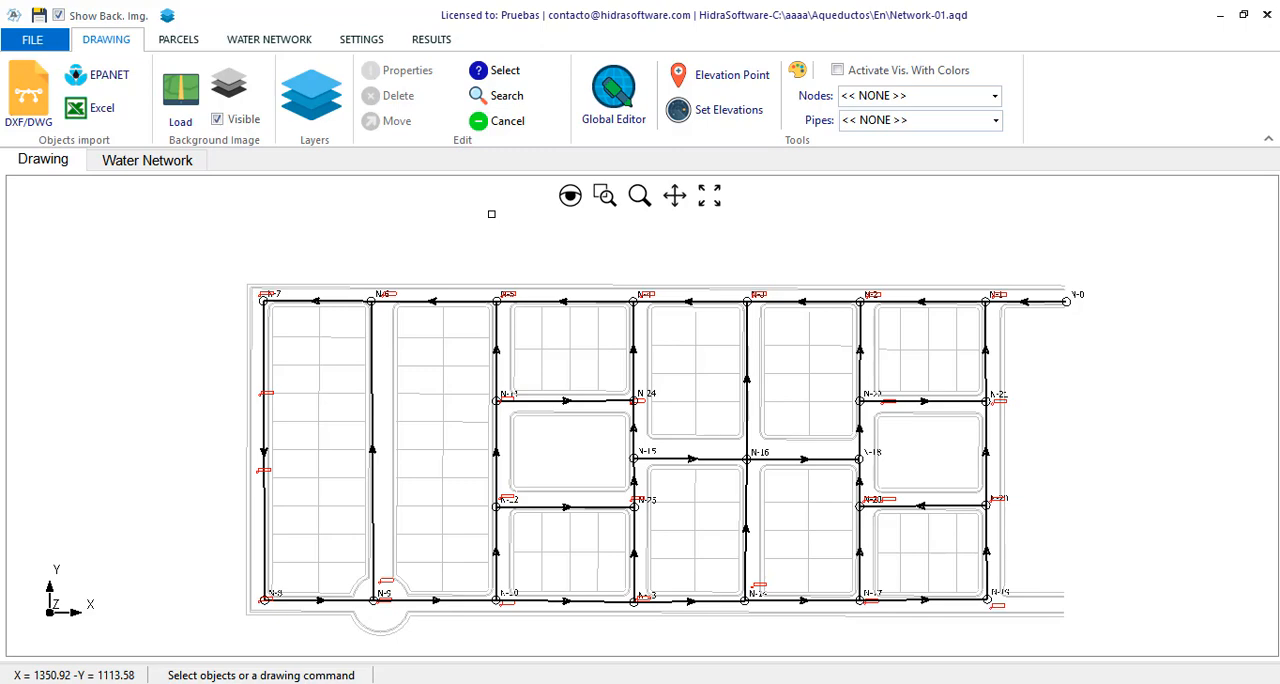
Show the RESULTS ribbon with its Longitudinal Profiles group (New, Format, Show)
click(431, 39)
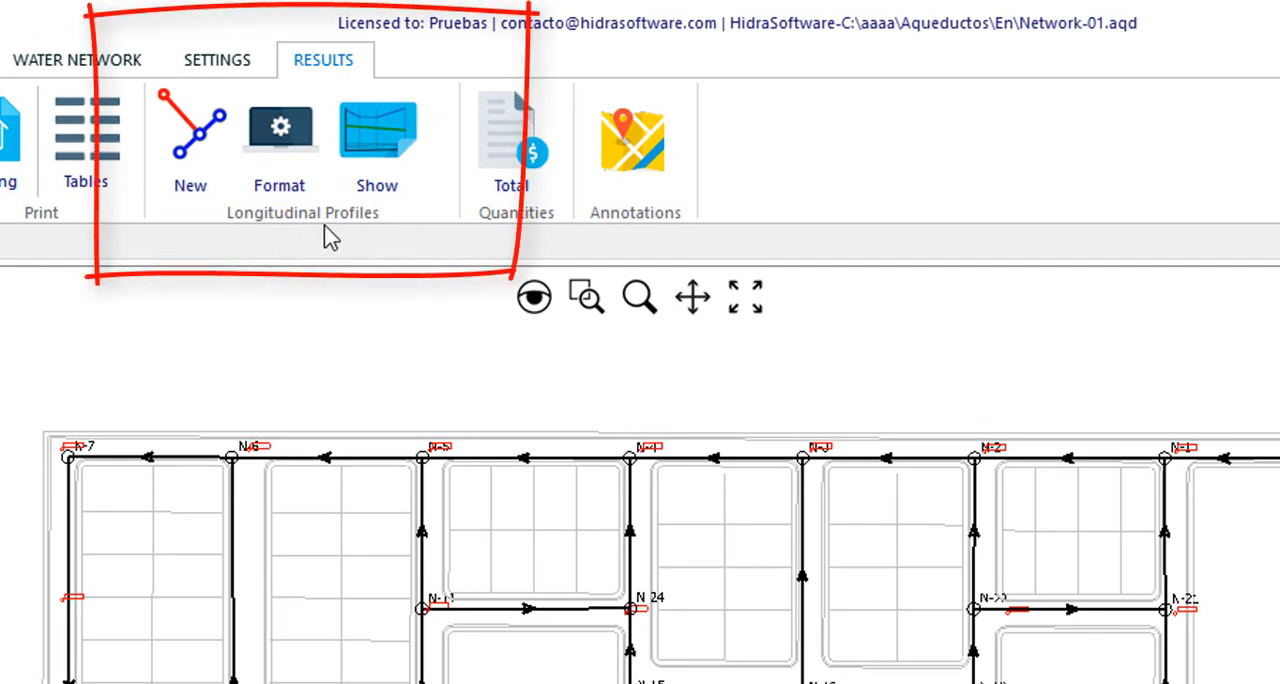
mouse_move(190, 140)
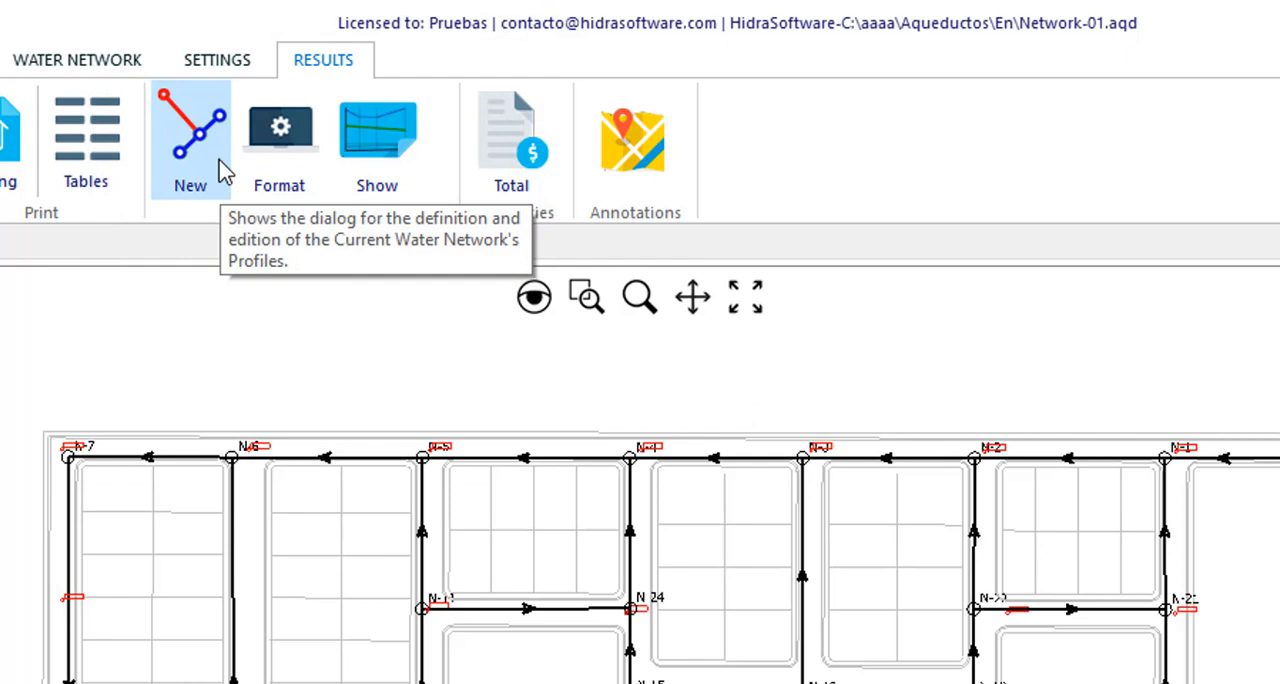
mouse_move(279, 135)
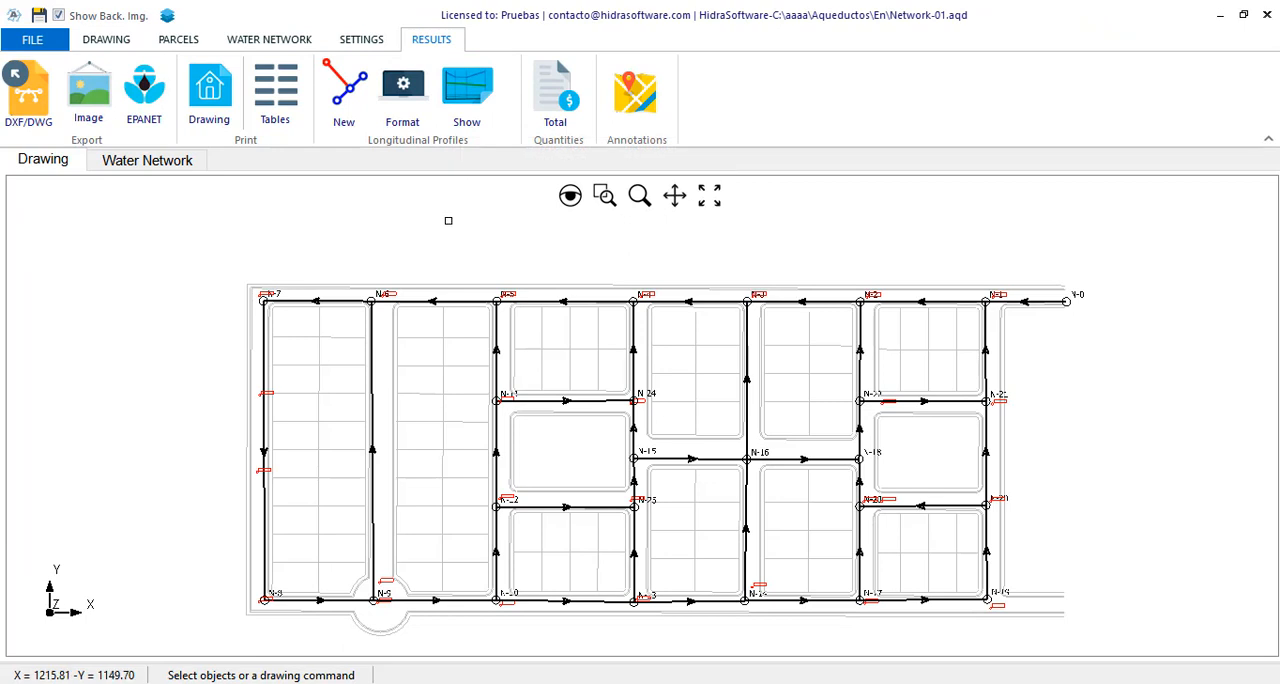
mouse_move(1161, 317)
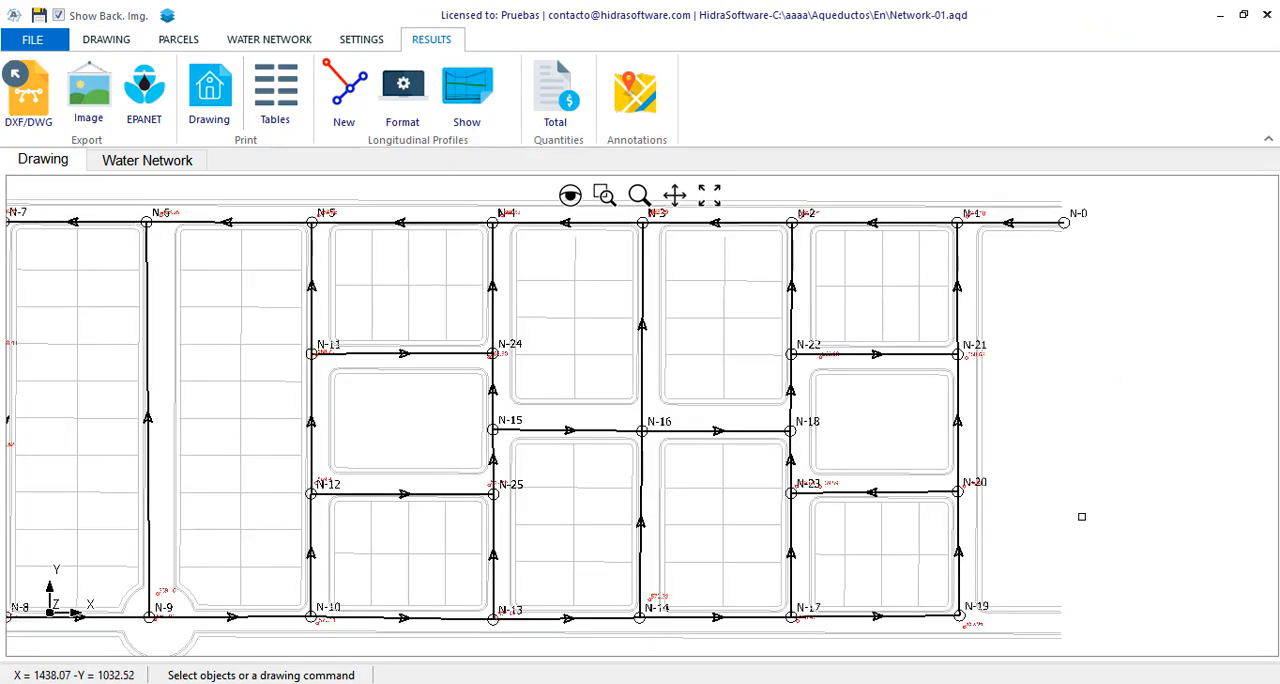
click(343, 90)
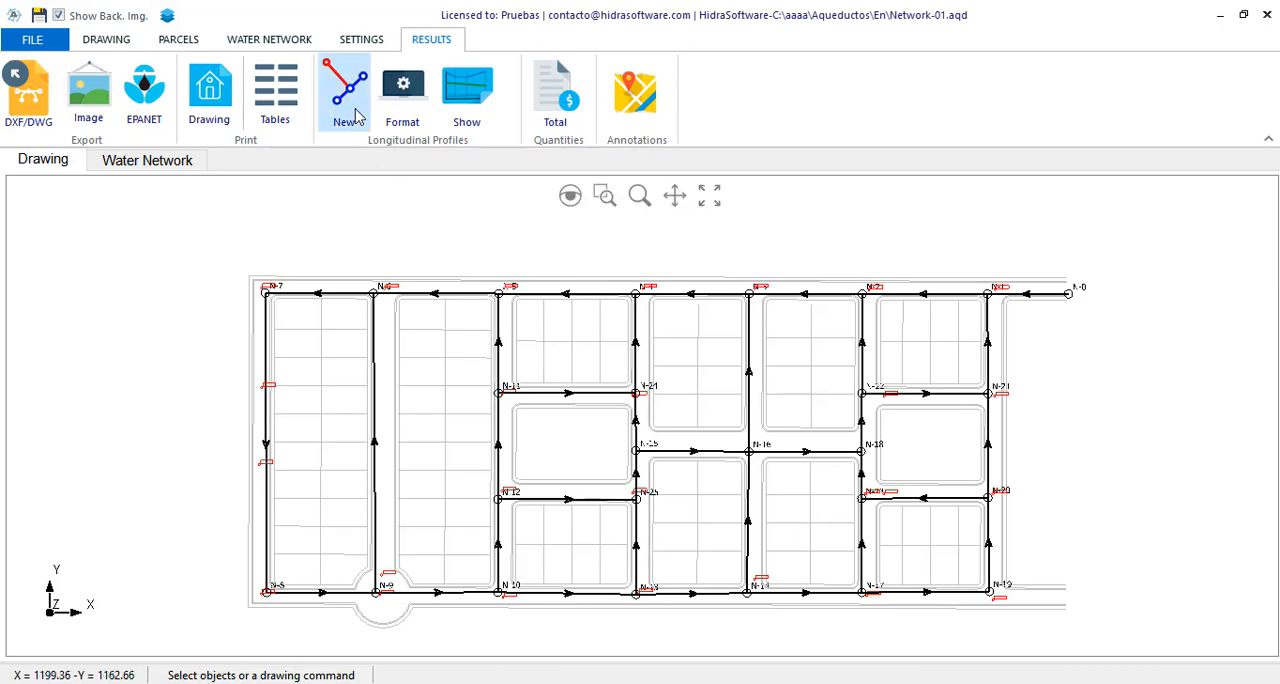
Open the Network-01 Longitudinal Profiles dialog with all pipe sections unassigned
click(344, 90)
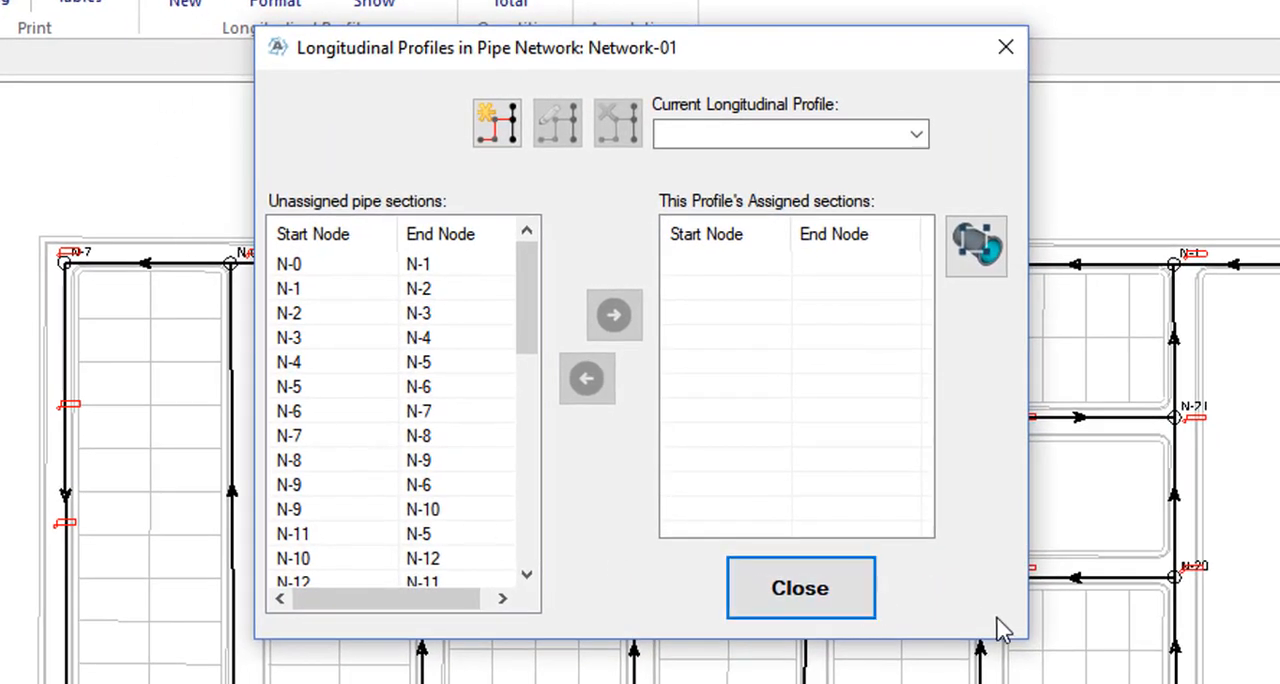
mouse_move(1007, 632)
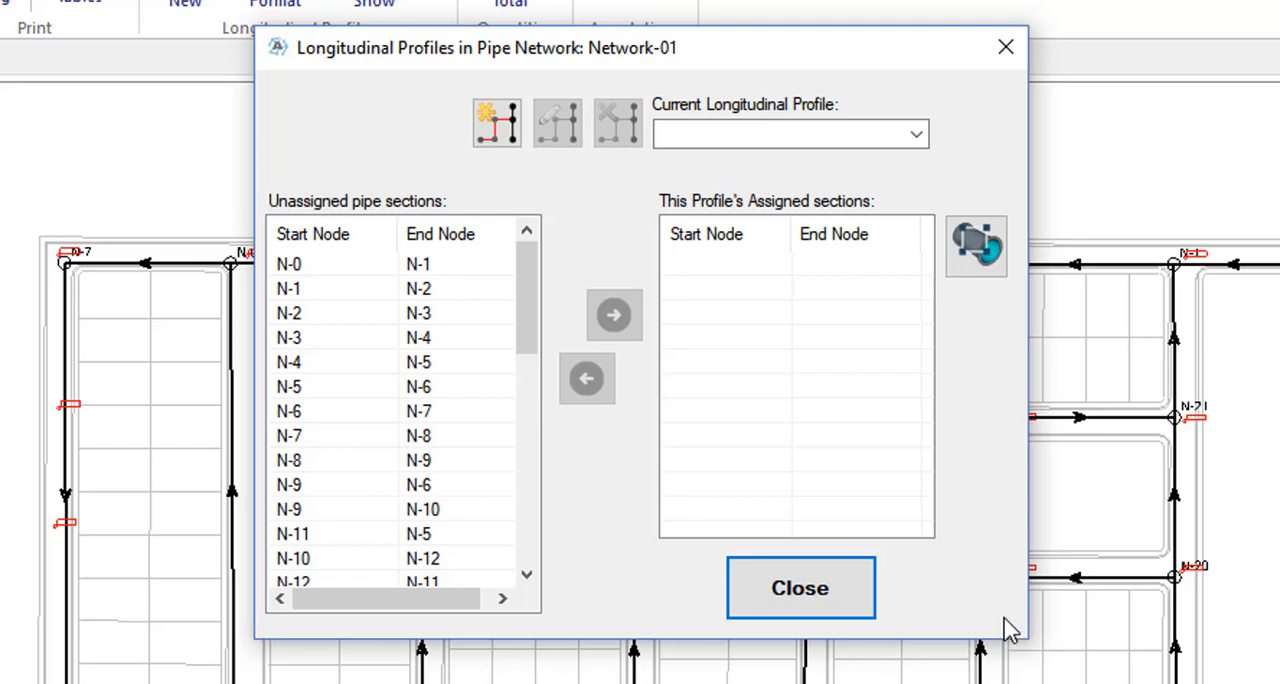
mouse_move(1008, 603)
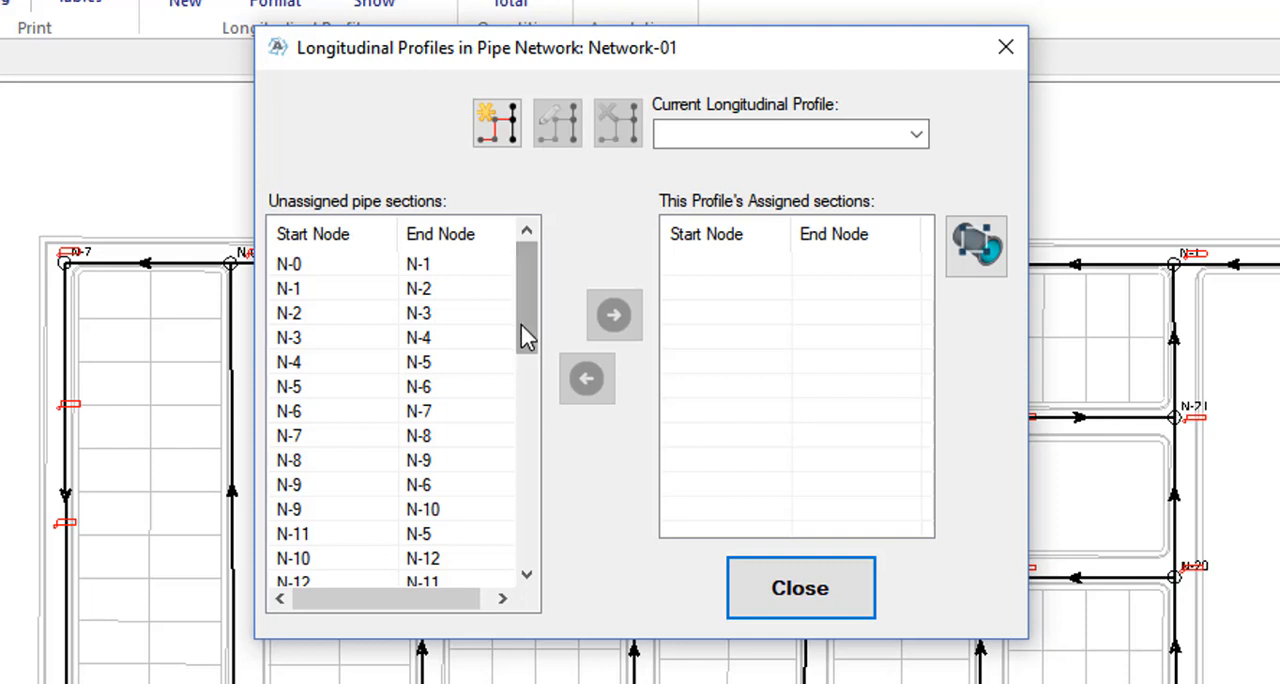
drag(527, 320, 527, 390)
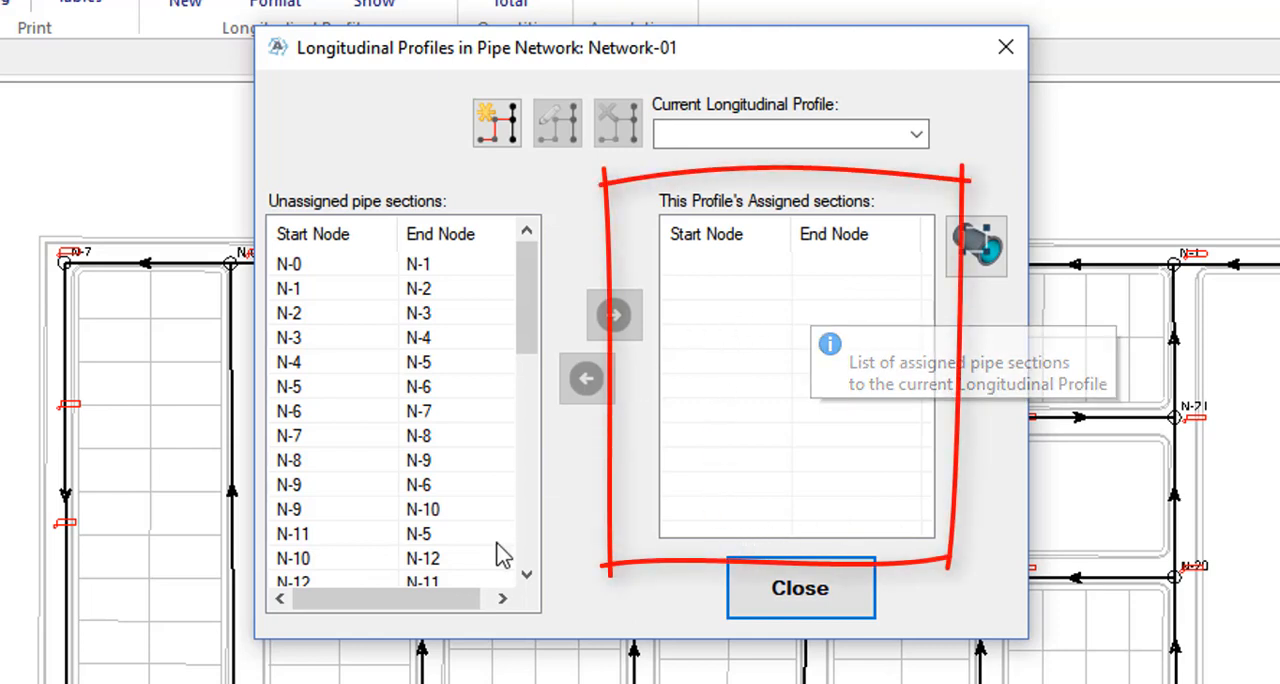
mouse_move(600, 615)
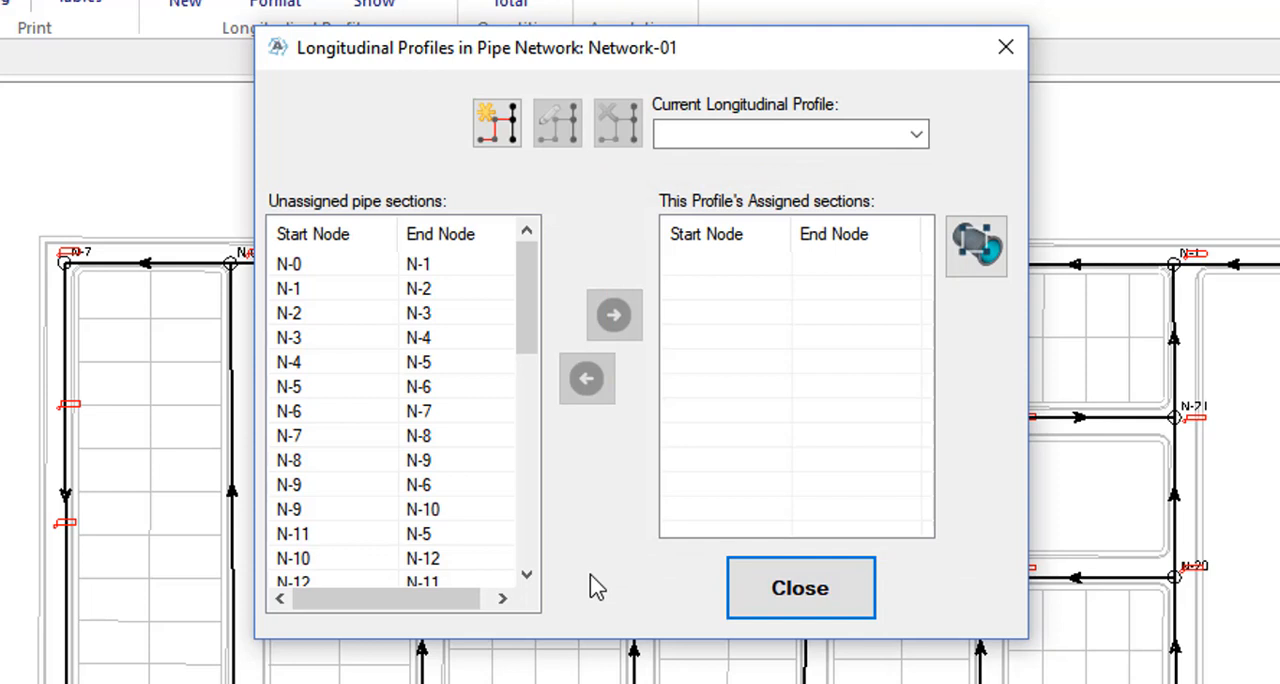
mouse_move(885, 180)
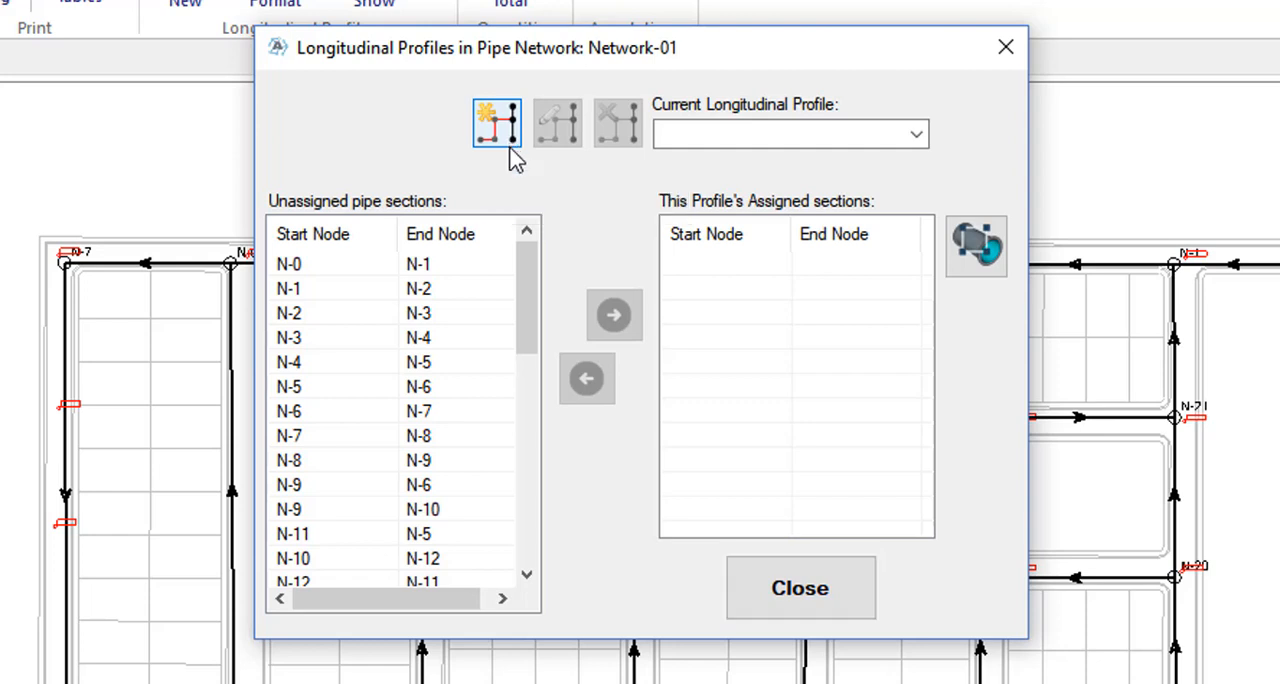
Create a new longitudinal profile named 'North Feeder'
click(496, 122)
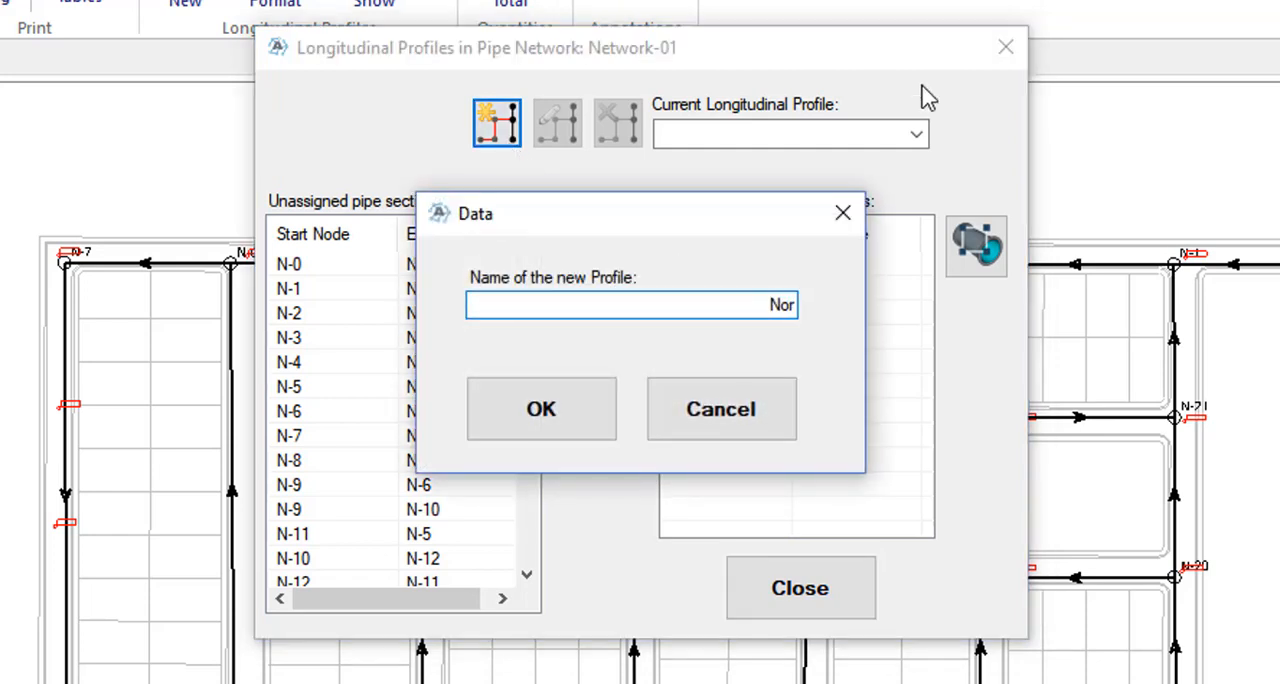
text(North Feed)
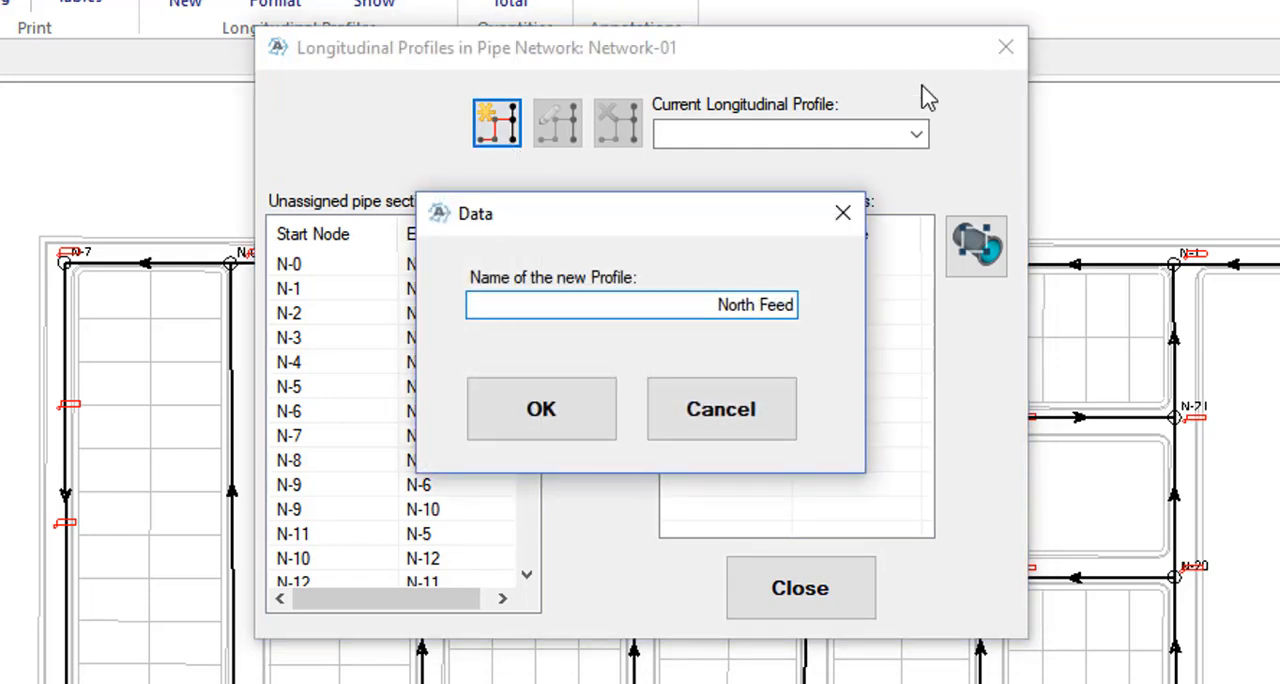
text(er)
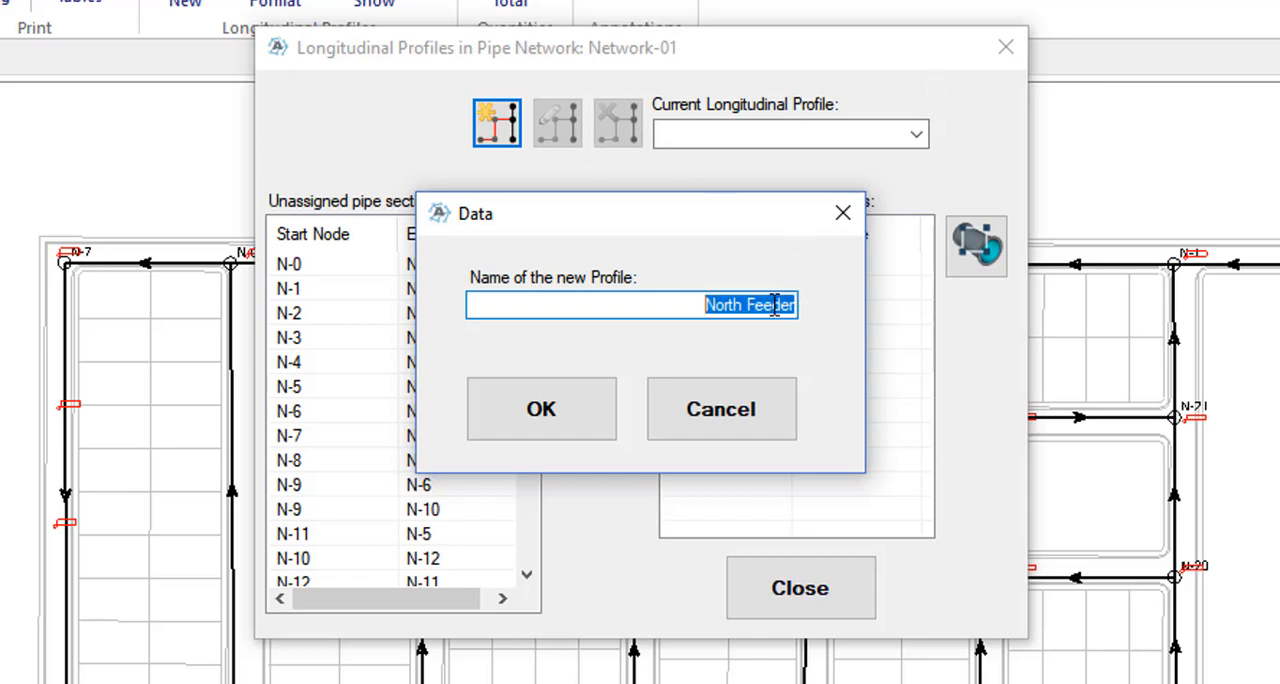
click(541, 409)
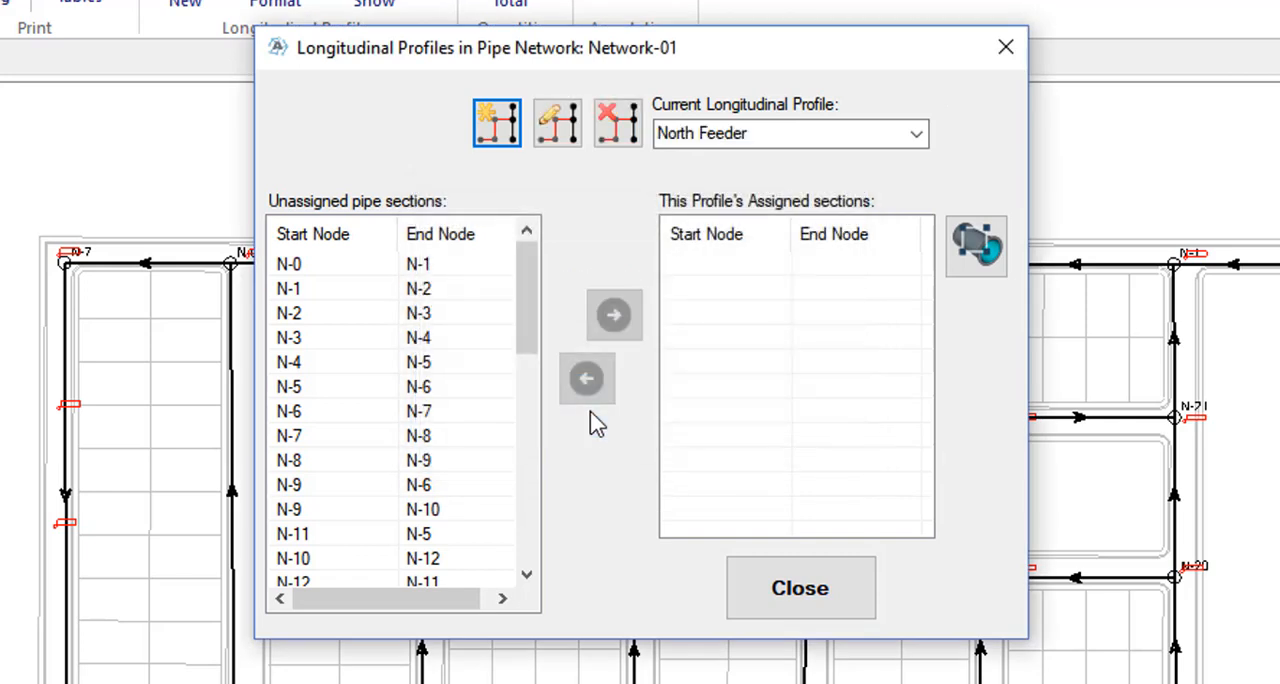
mouse_move(708, 165)
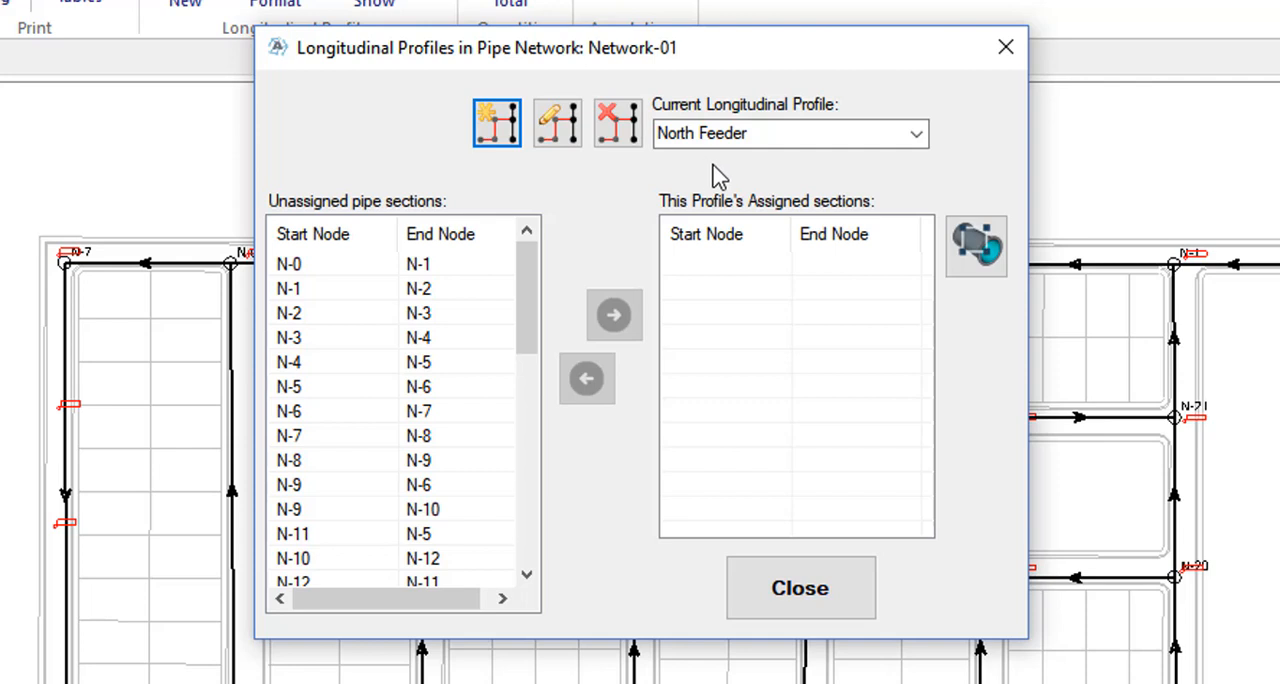
mouse_move(933, 528)
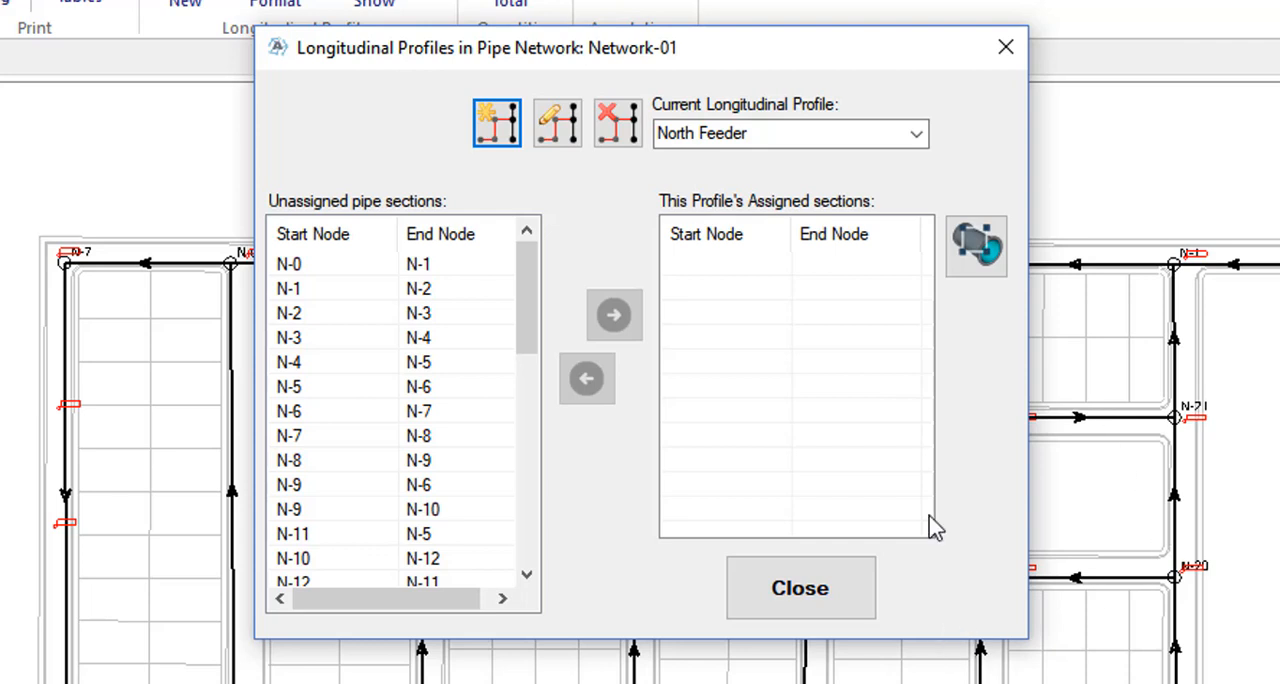
Select the N-1–N-2 row to begin picking the N-0 to N-8 run
click(290, 288)
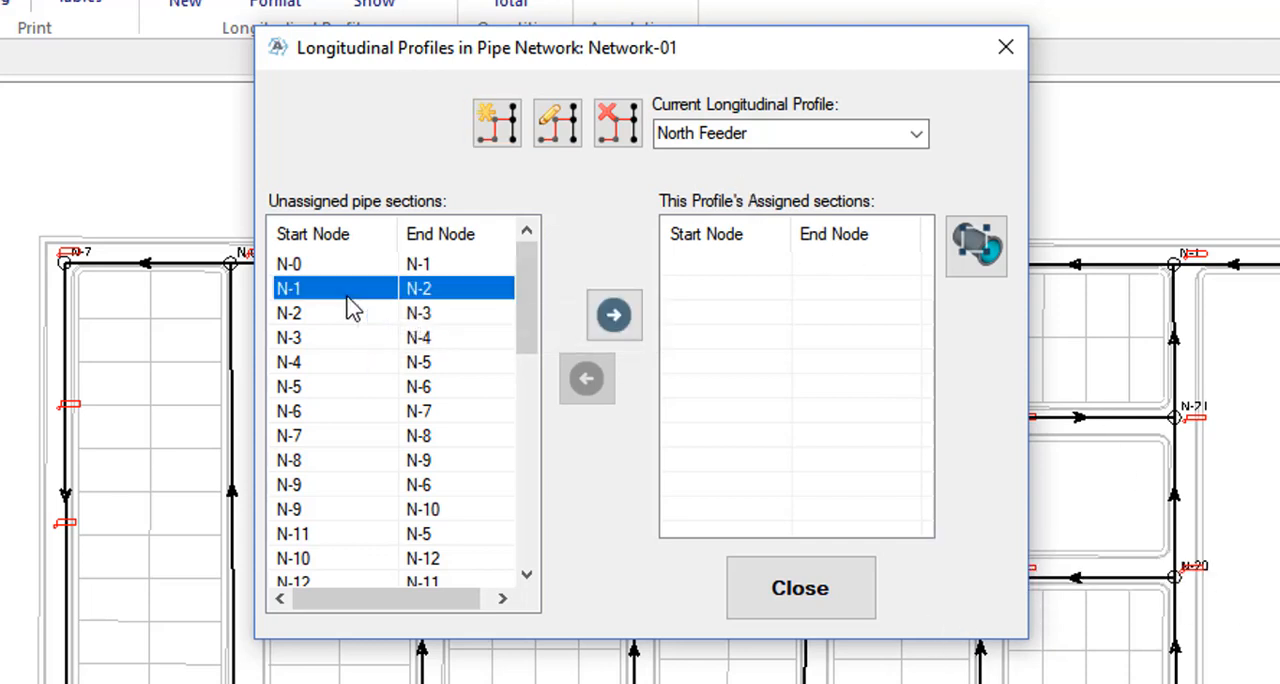
mouse_move(360, 308)
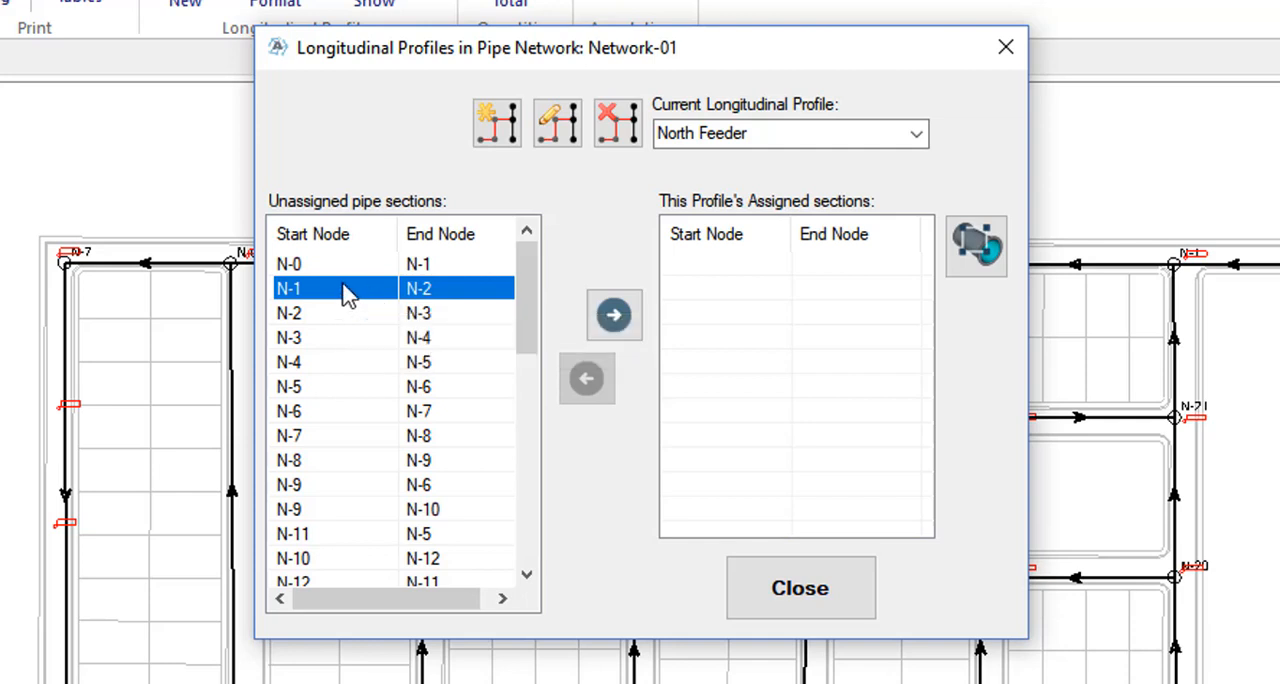
mouse_move(613, 314)
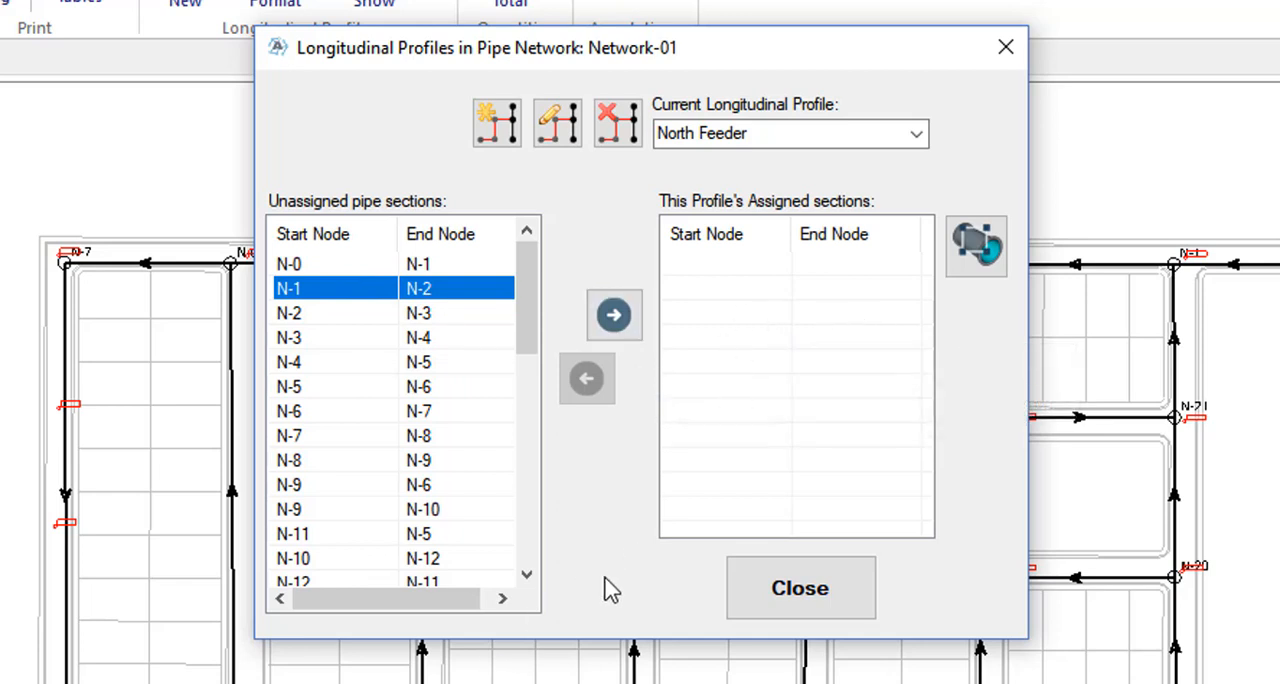
mouse_move(1008, 285)
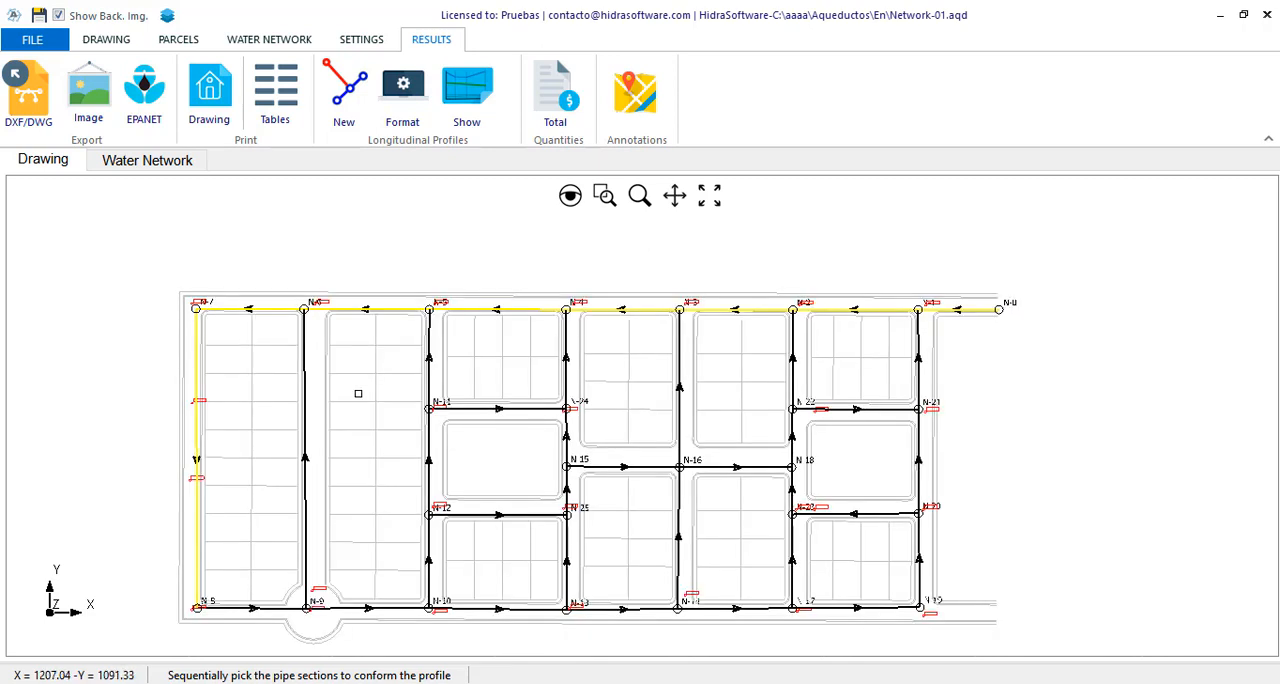
Finish picking and review North Feeder's eight sections, N-0–N-1 through N-7–N-8
click(466, 90)
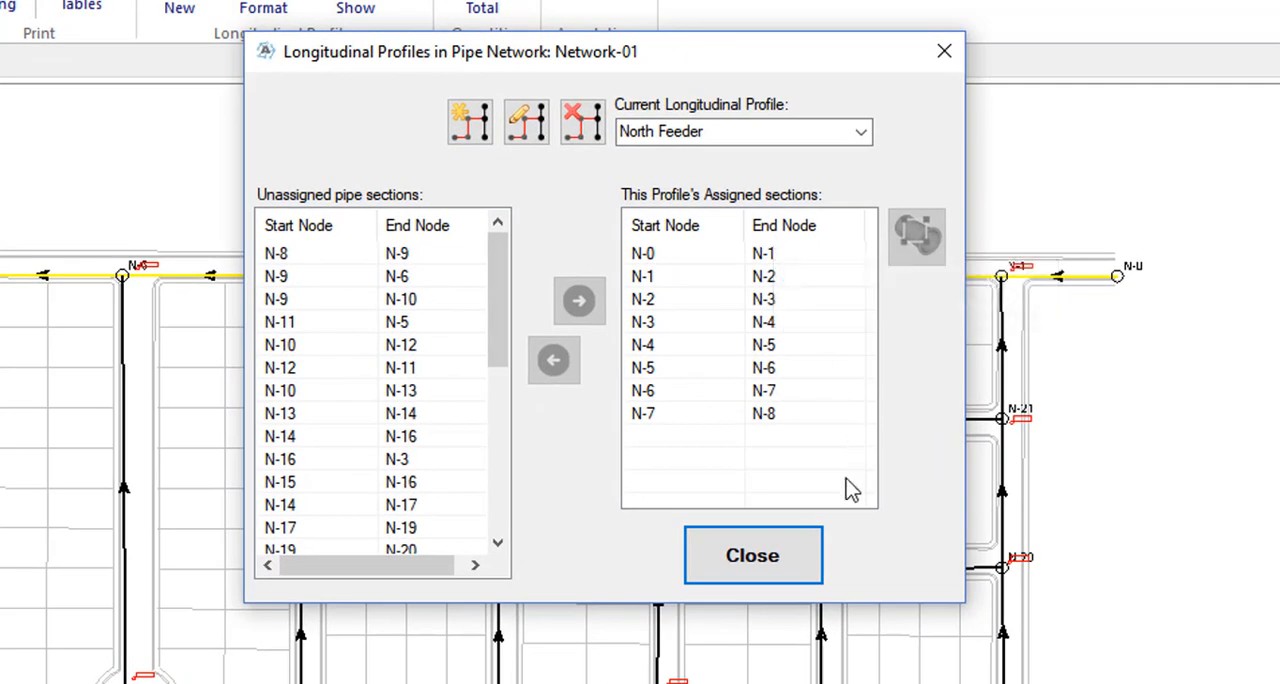
mouse_move(953, 517)
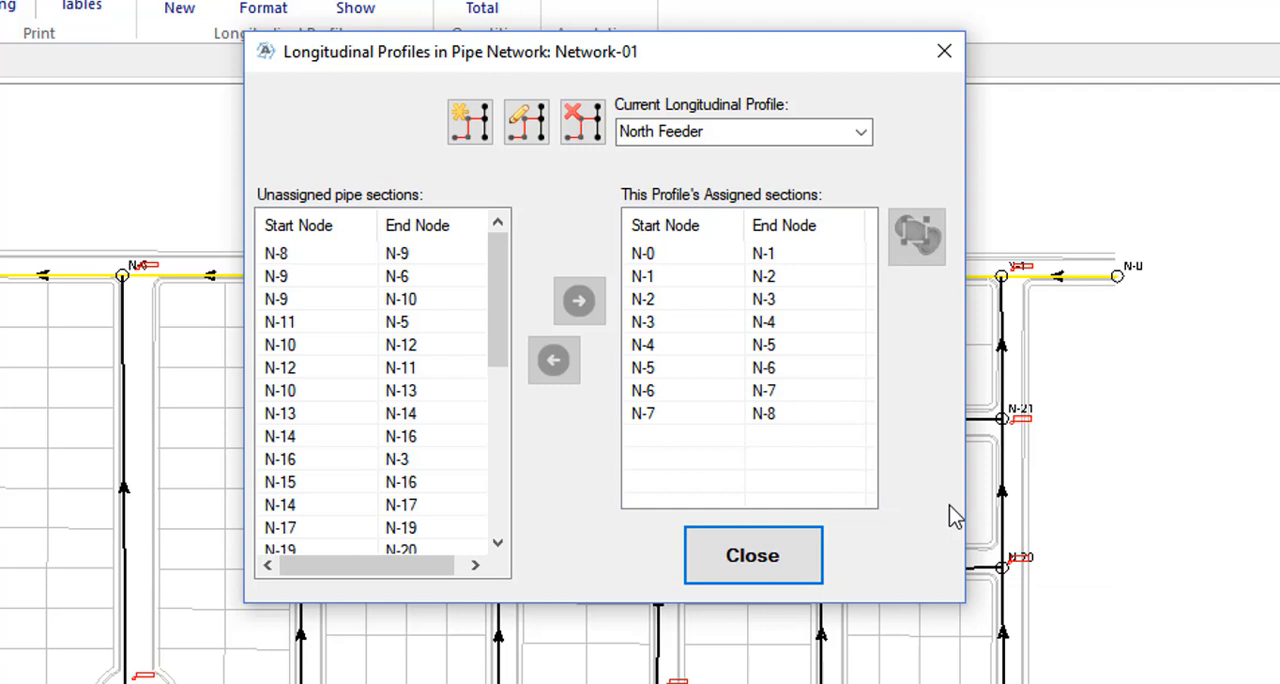
mouse_move(815, 405)
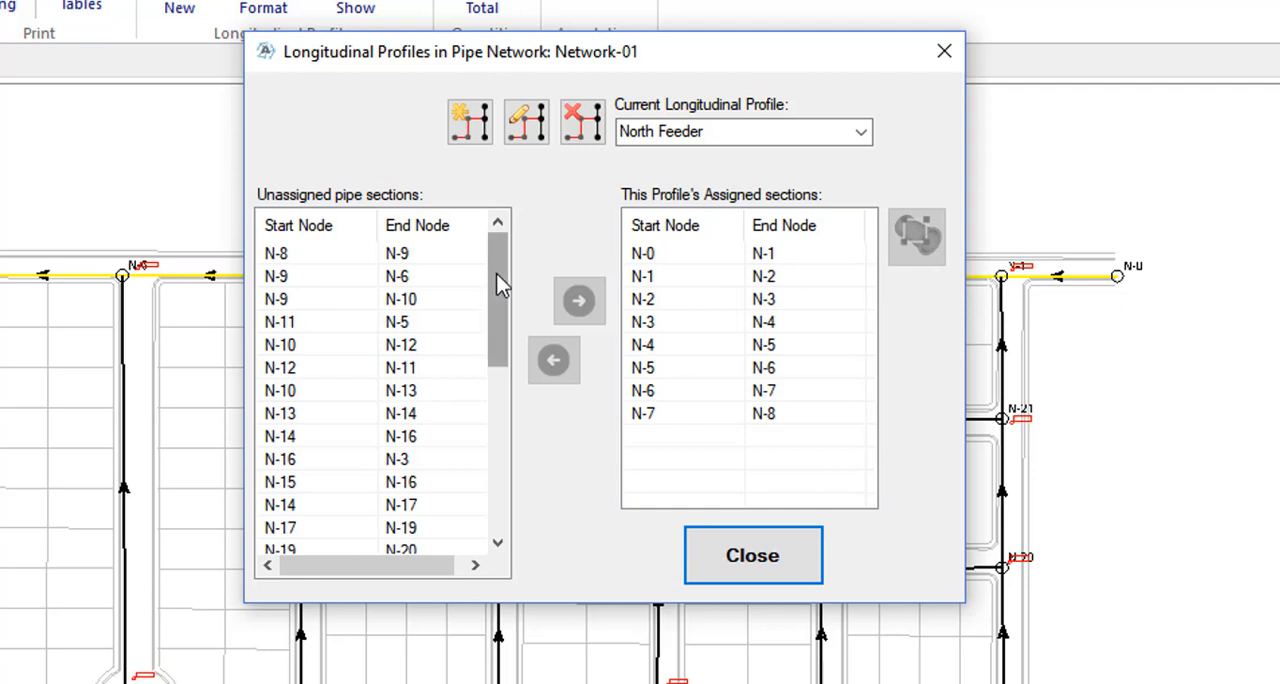
scroll(down, 3)
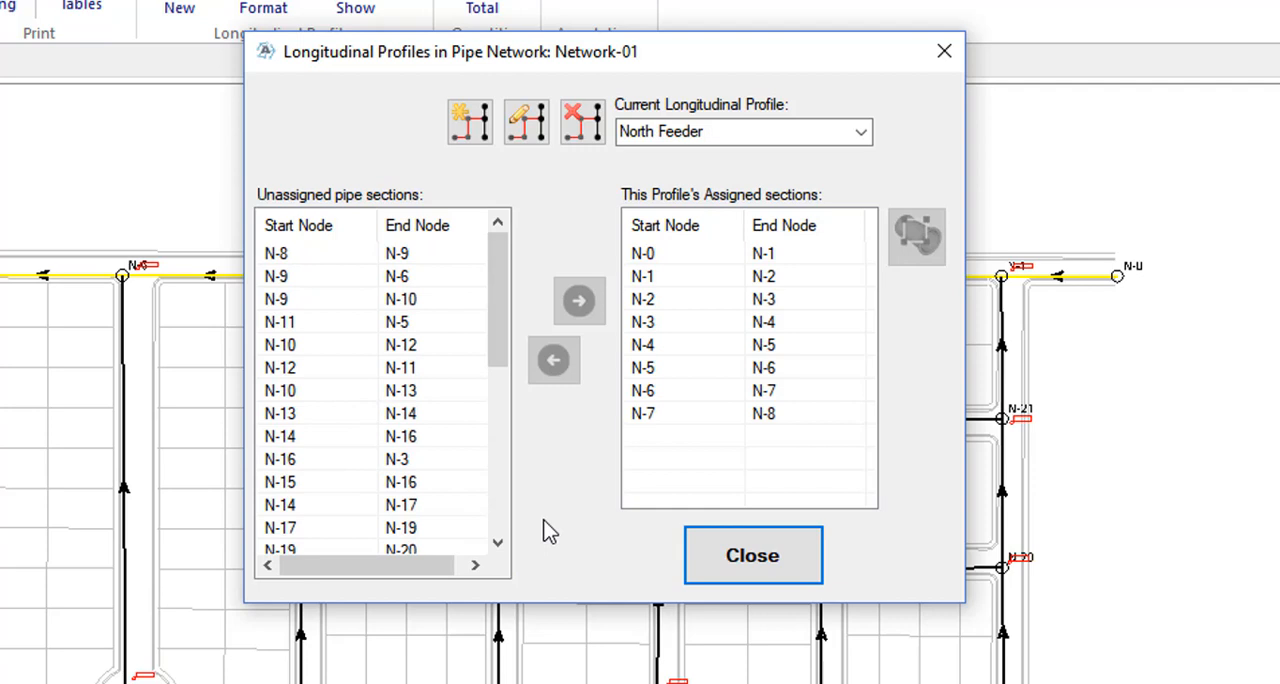
Add a 'South Feeder' profile and pick its nine sections, N-1–N-21 to N-9–N-8
click(469, 121)
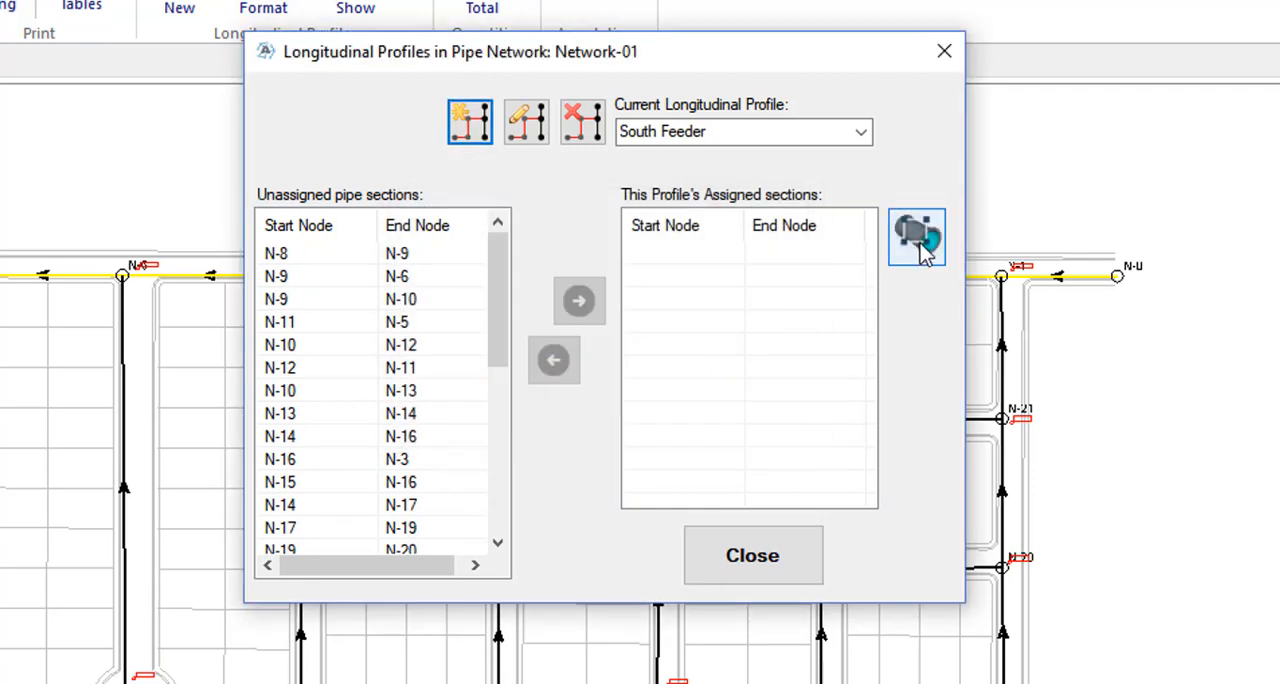
click(752, 555)
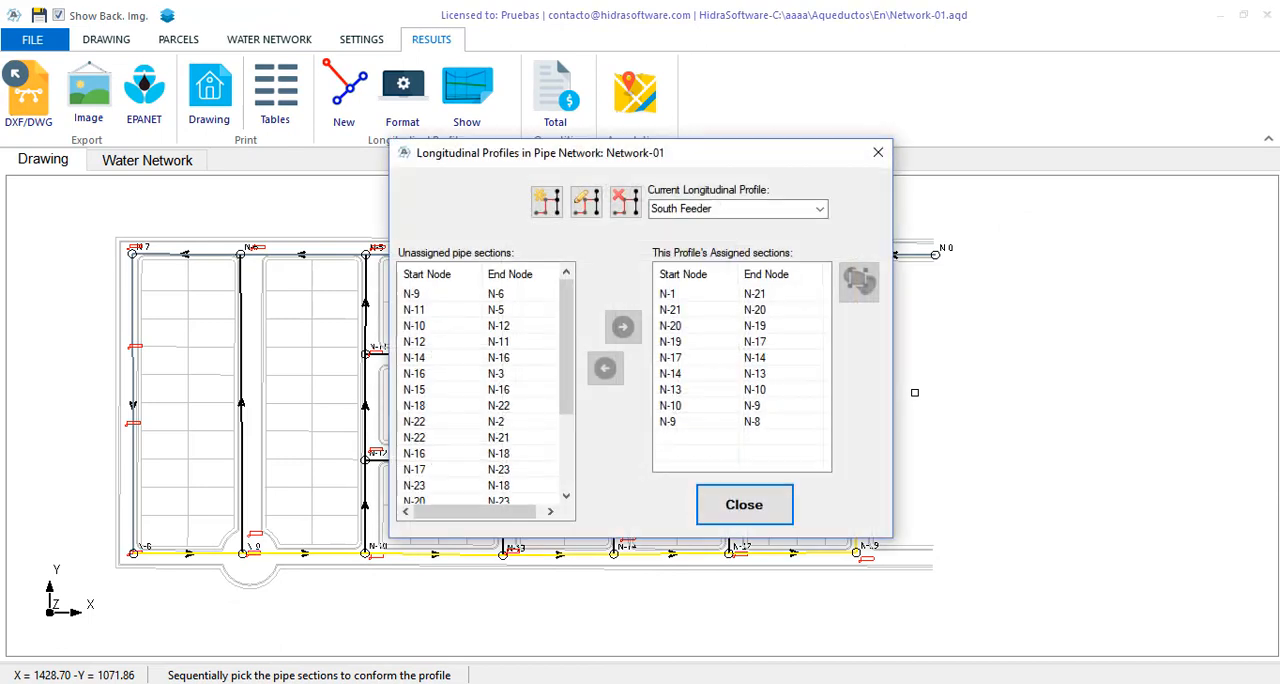
mouse_move(820, 260)
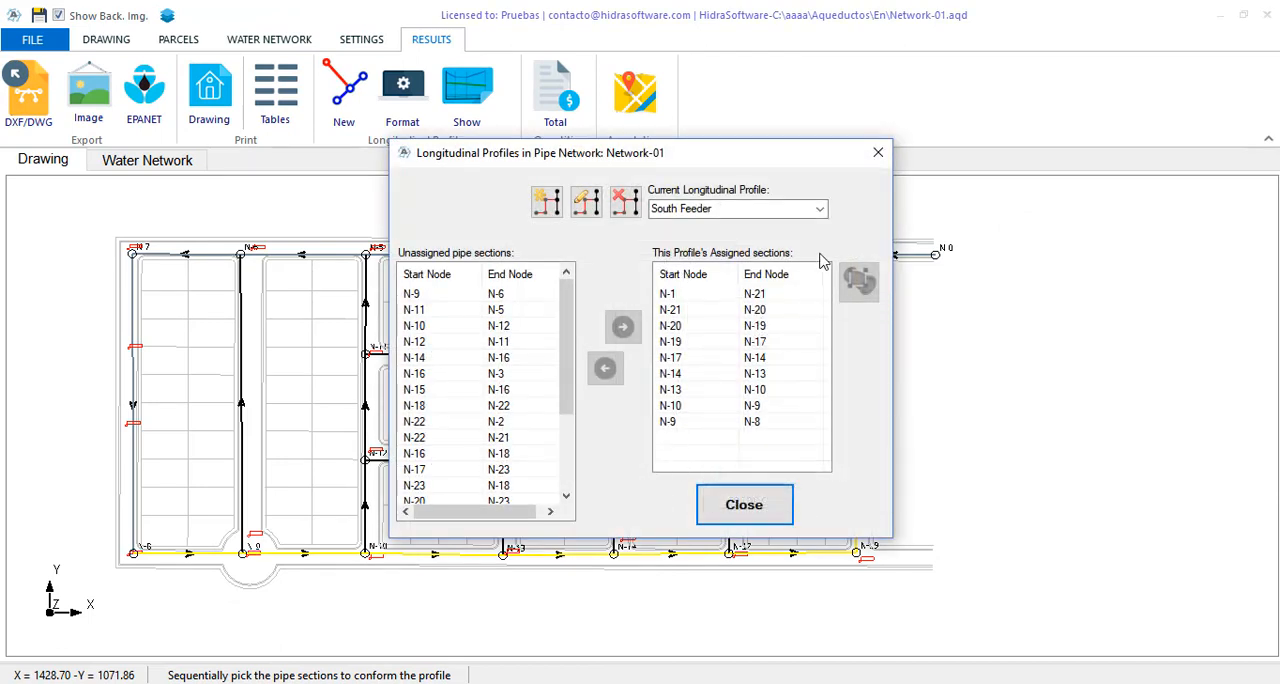
click(820, 208)
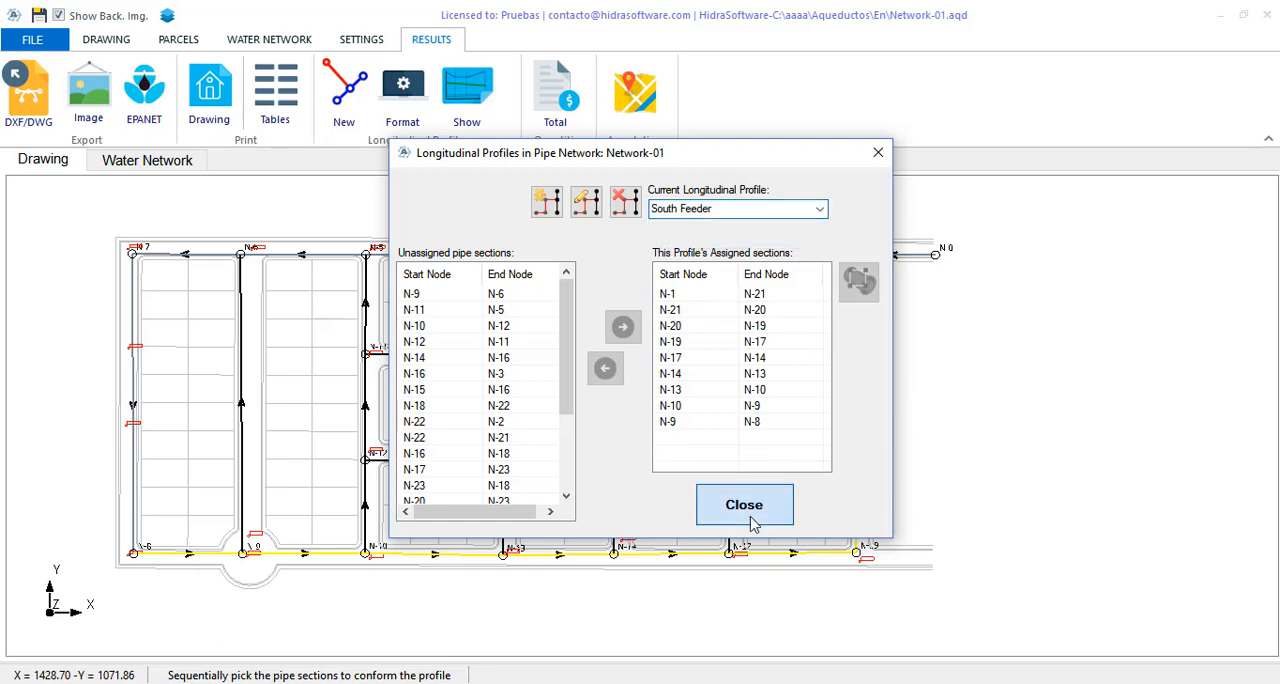
Close the Longitudinal Profiles dialog to return to the Network-01 plan
click(744, 504)
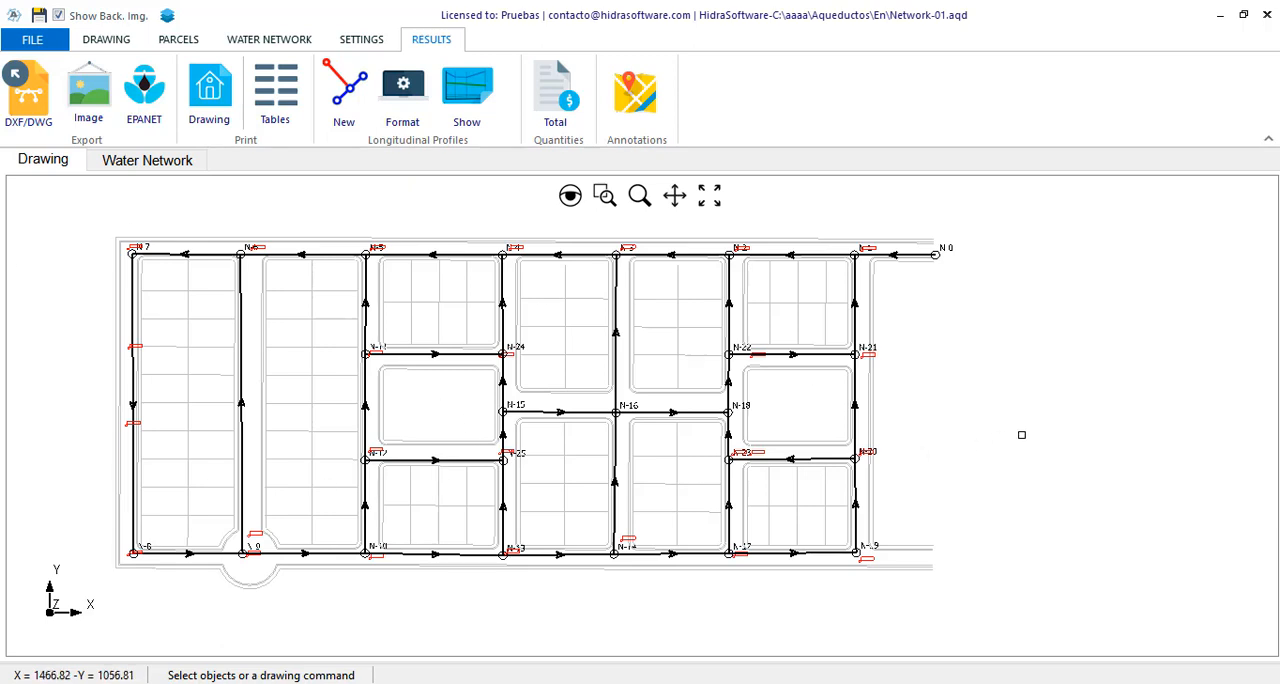
mouse_move(1010, 431)
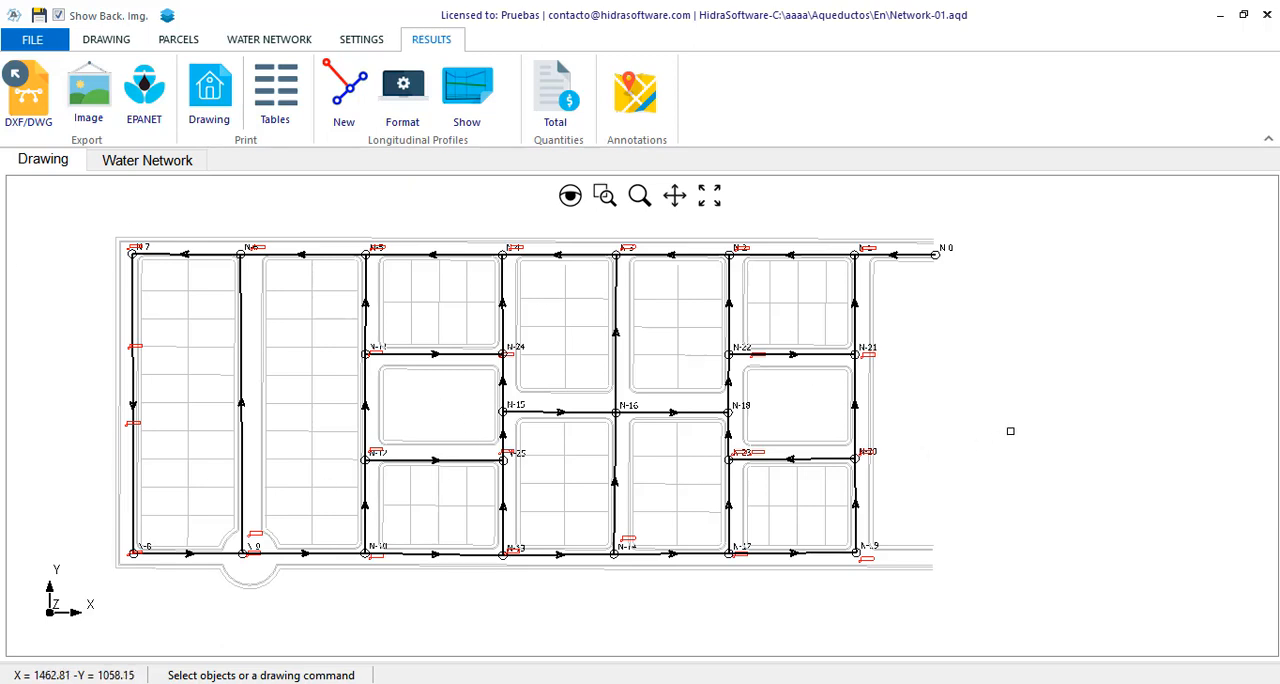
mouse_move(793, 431)
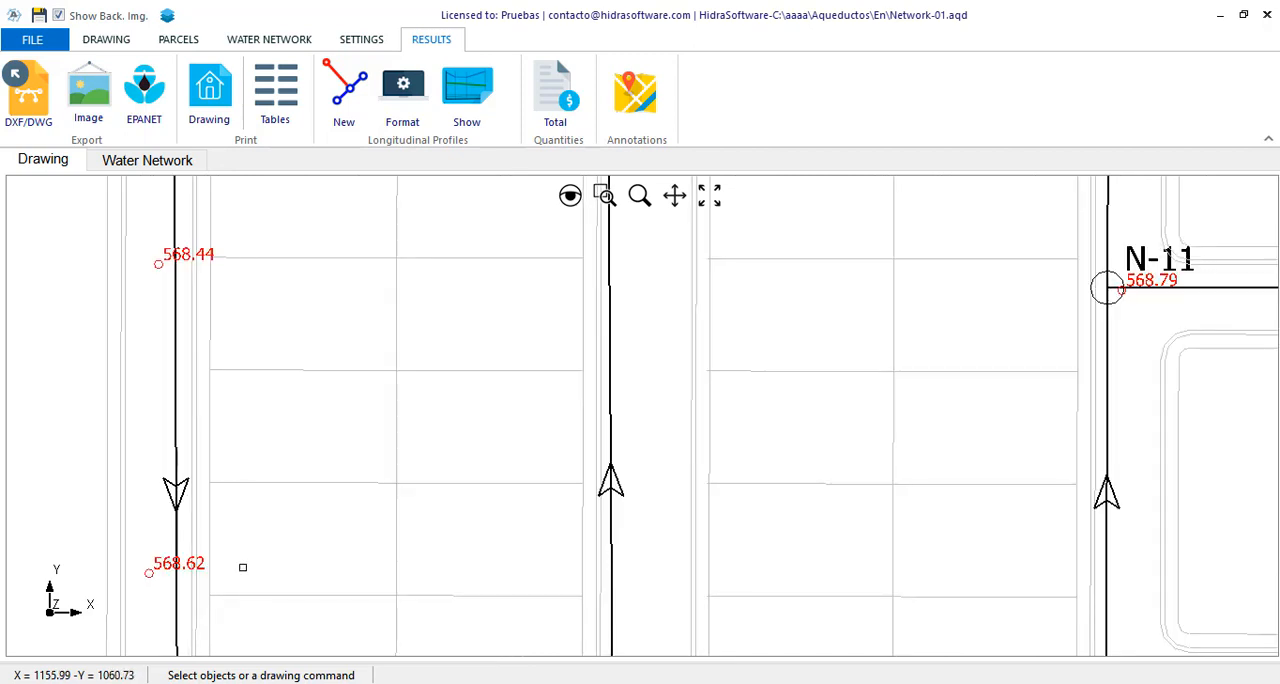
mouse_move(466, 90)
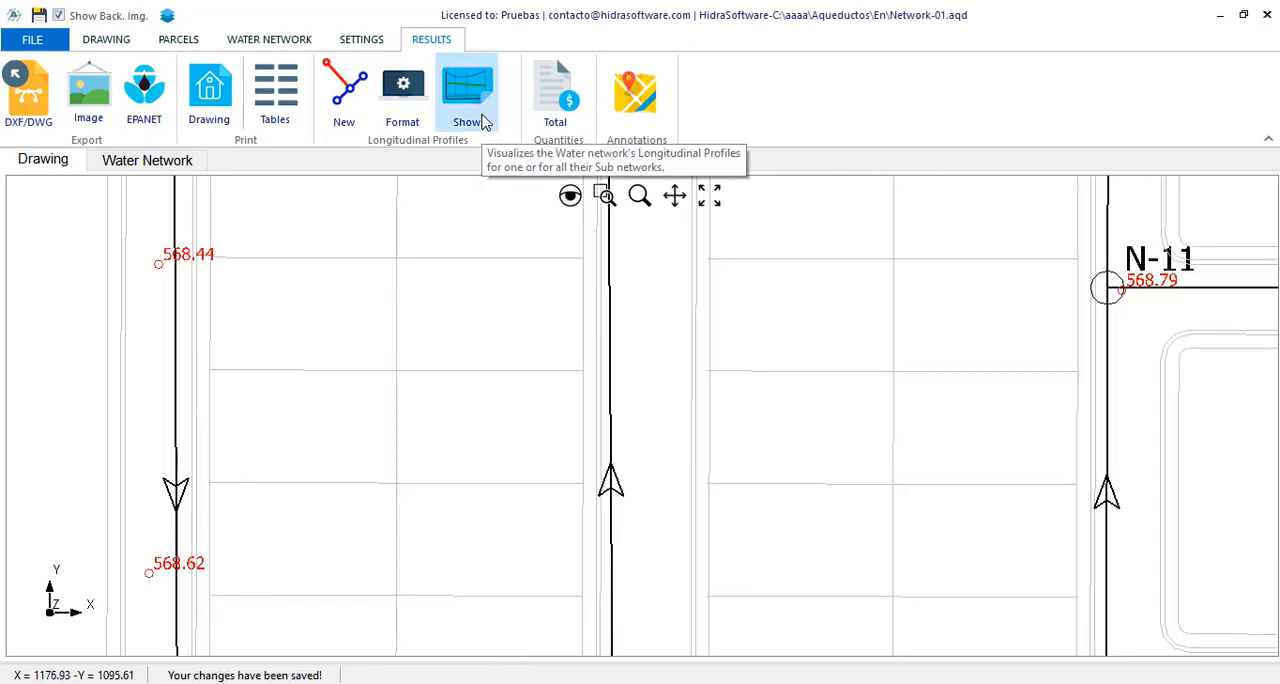
click(466, 90)
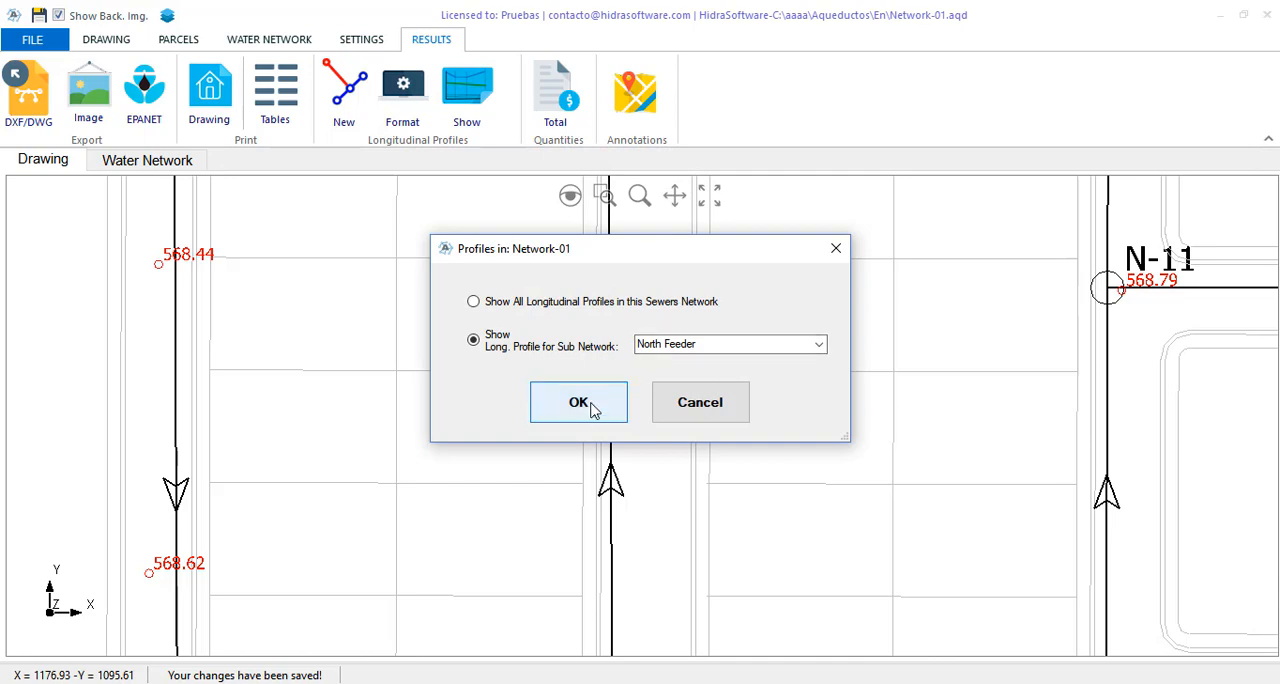
click(578, 402)
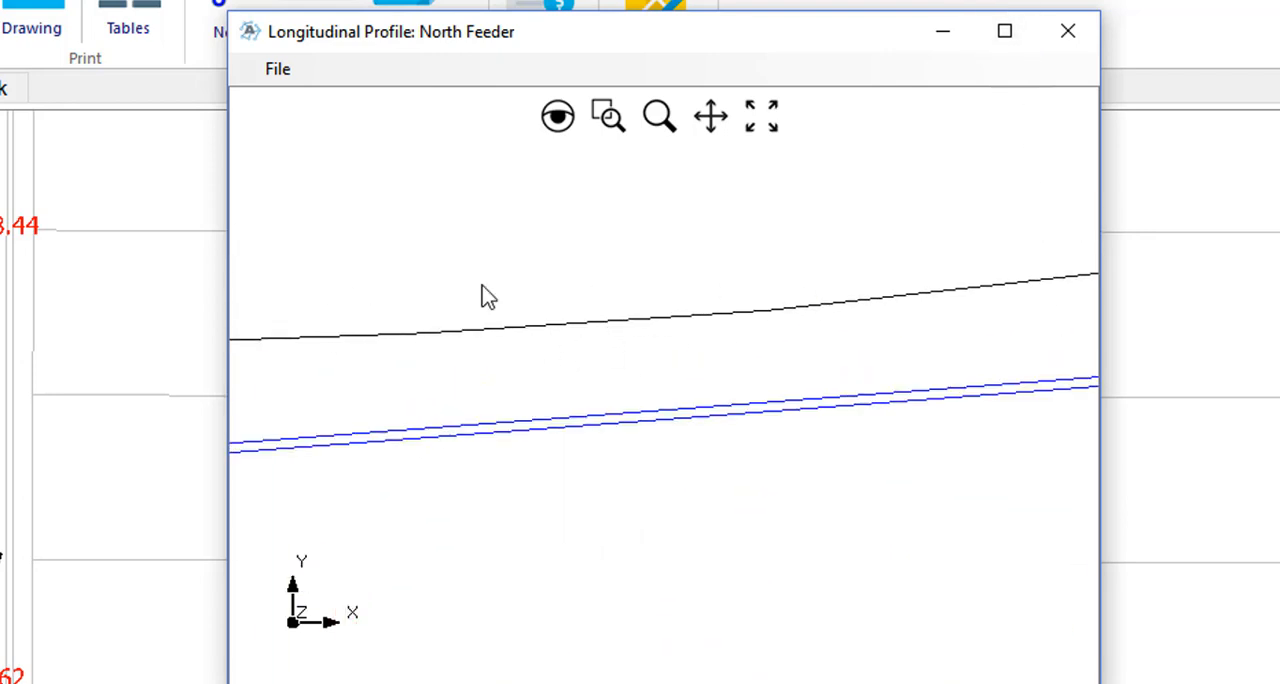
mouse_move(867, 330)
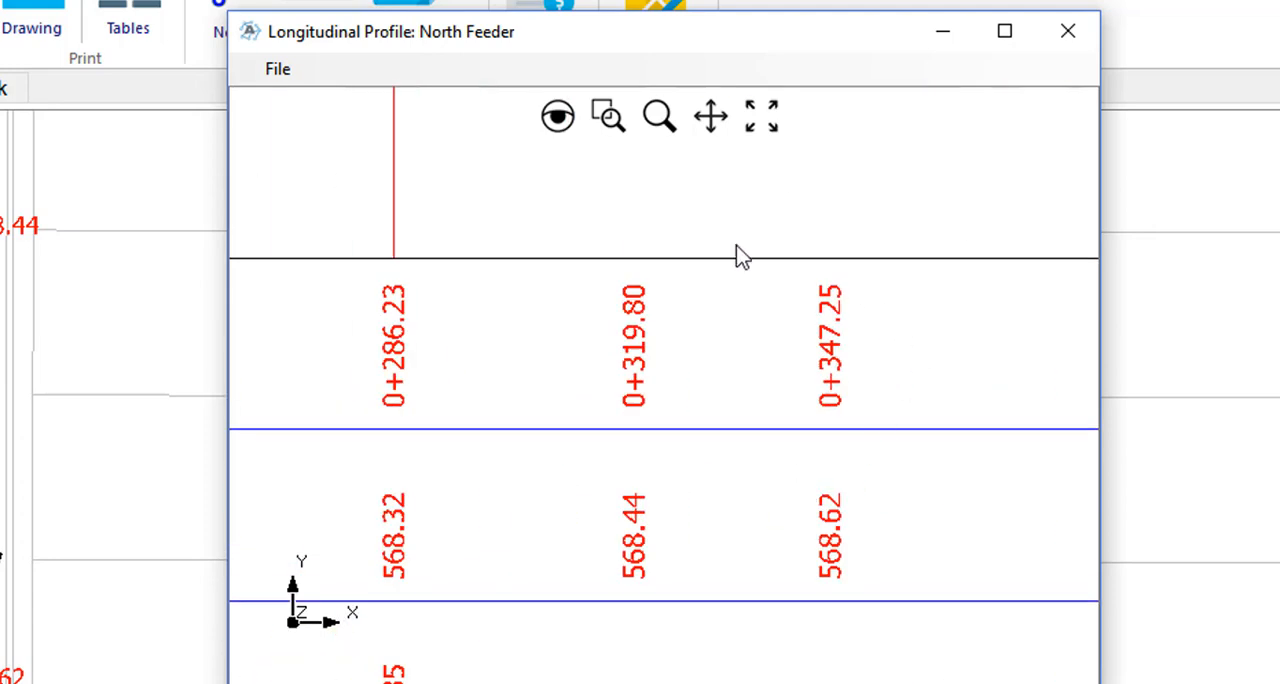
mouse_move(565, 450)
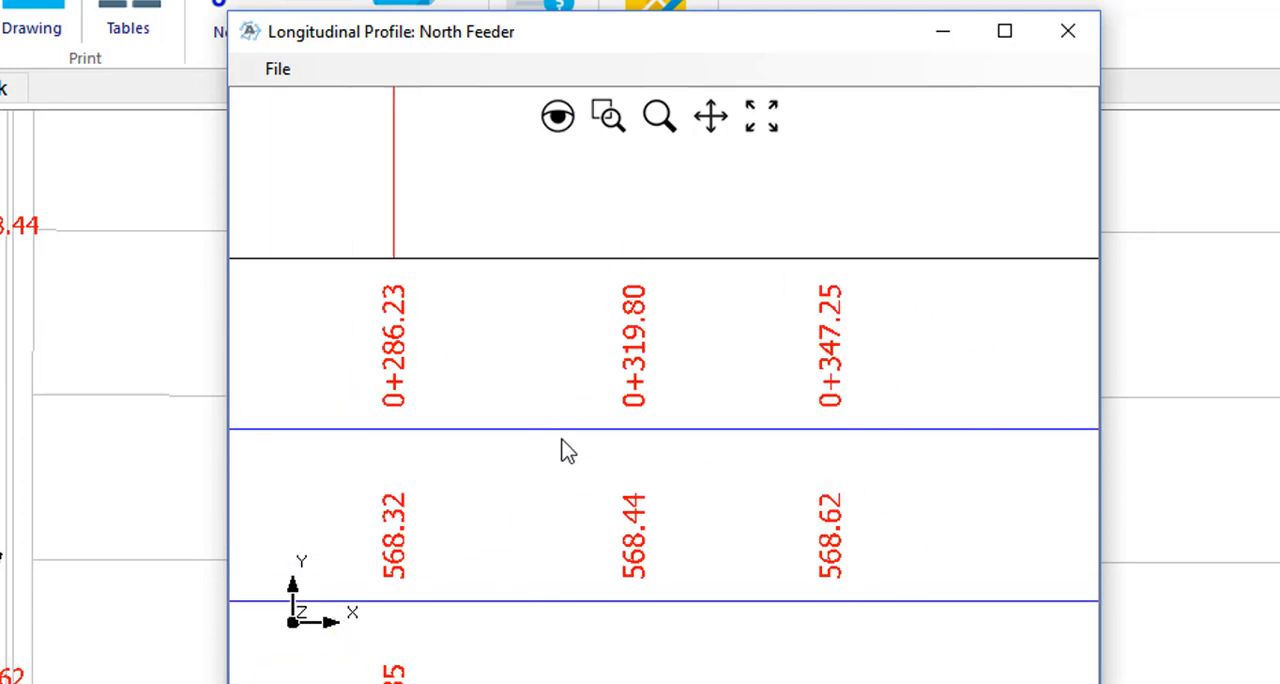
mouse_move(888, 567)
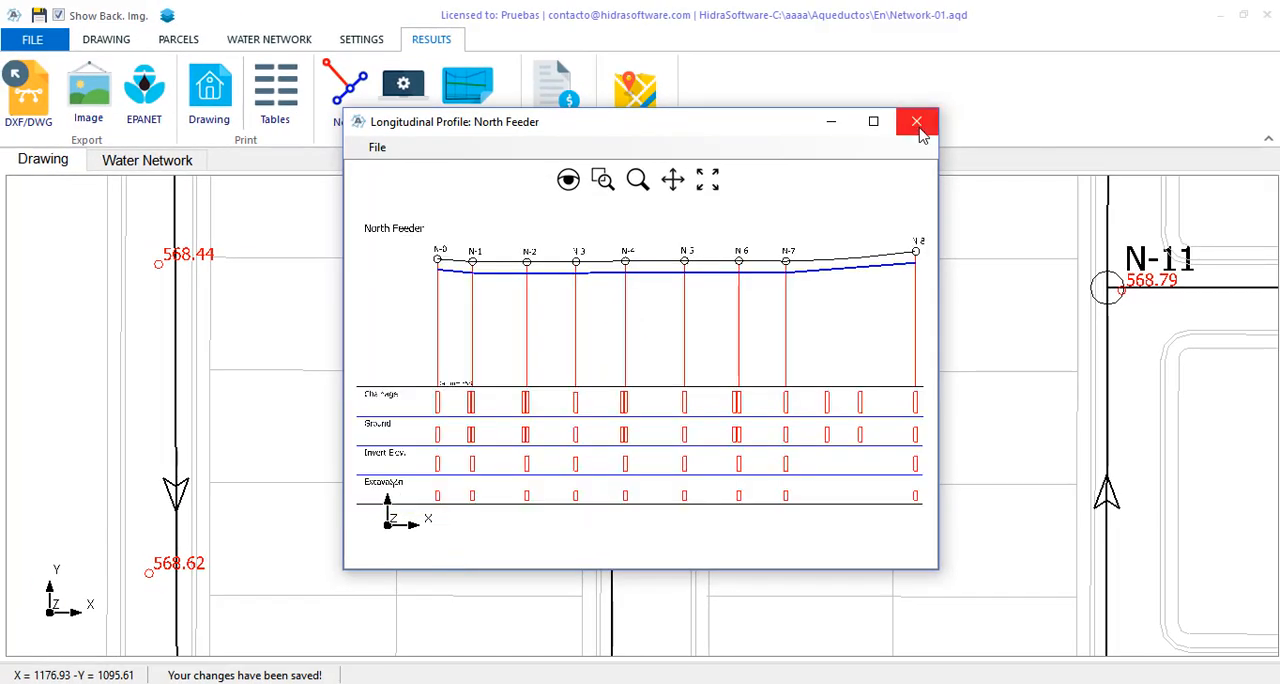
click(916, 121)
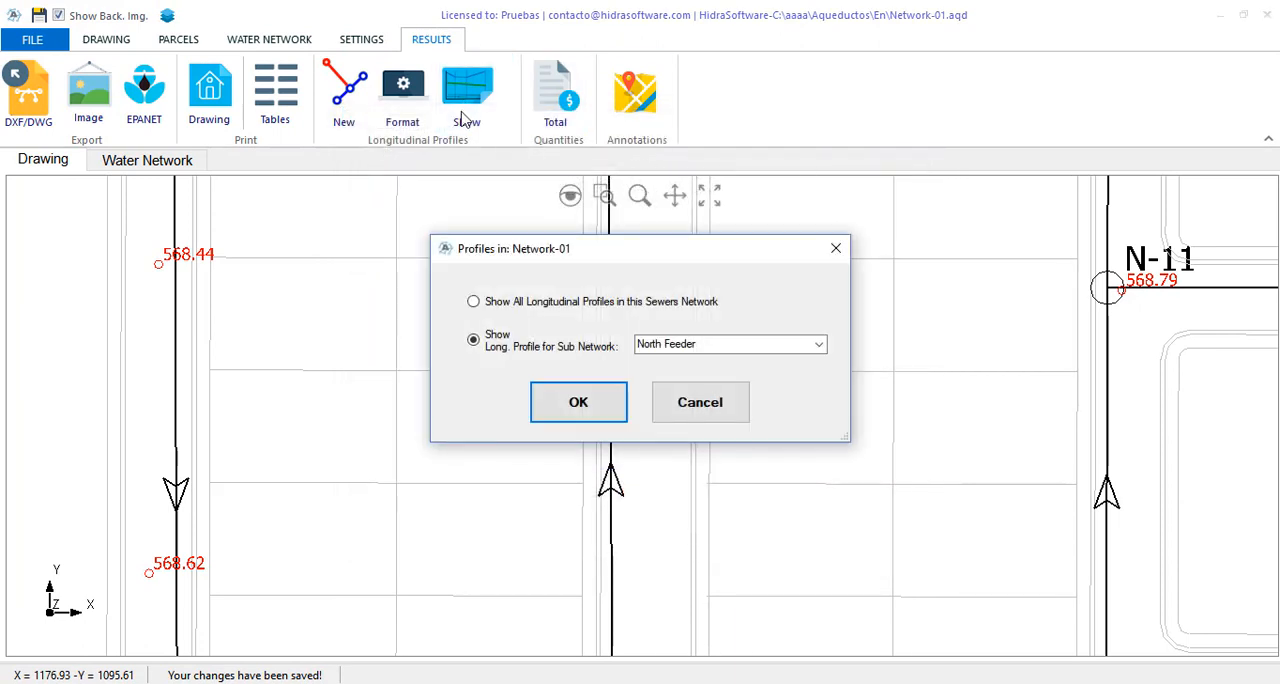
click(473, 301)
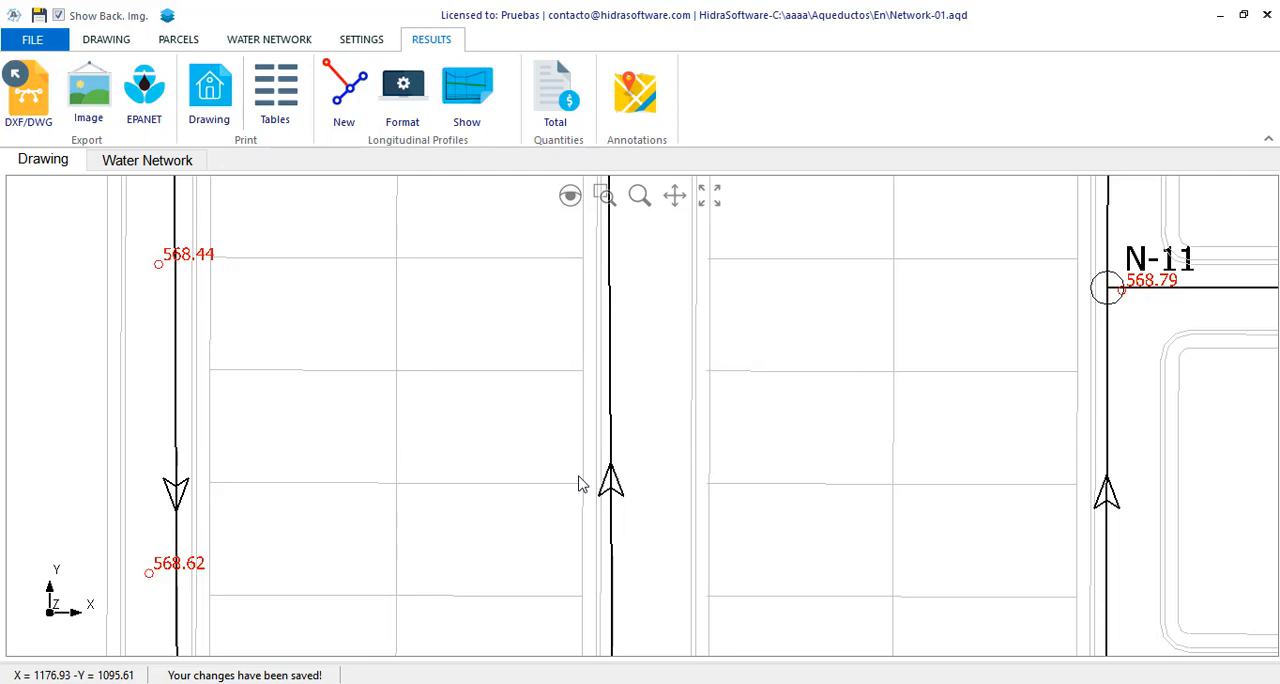
Zoom out to the western network and right-click pipe N-7–N-8
click(466, 90)
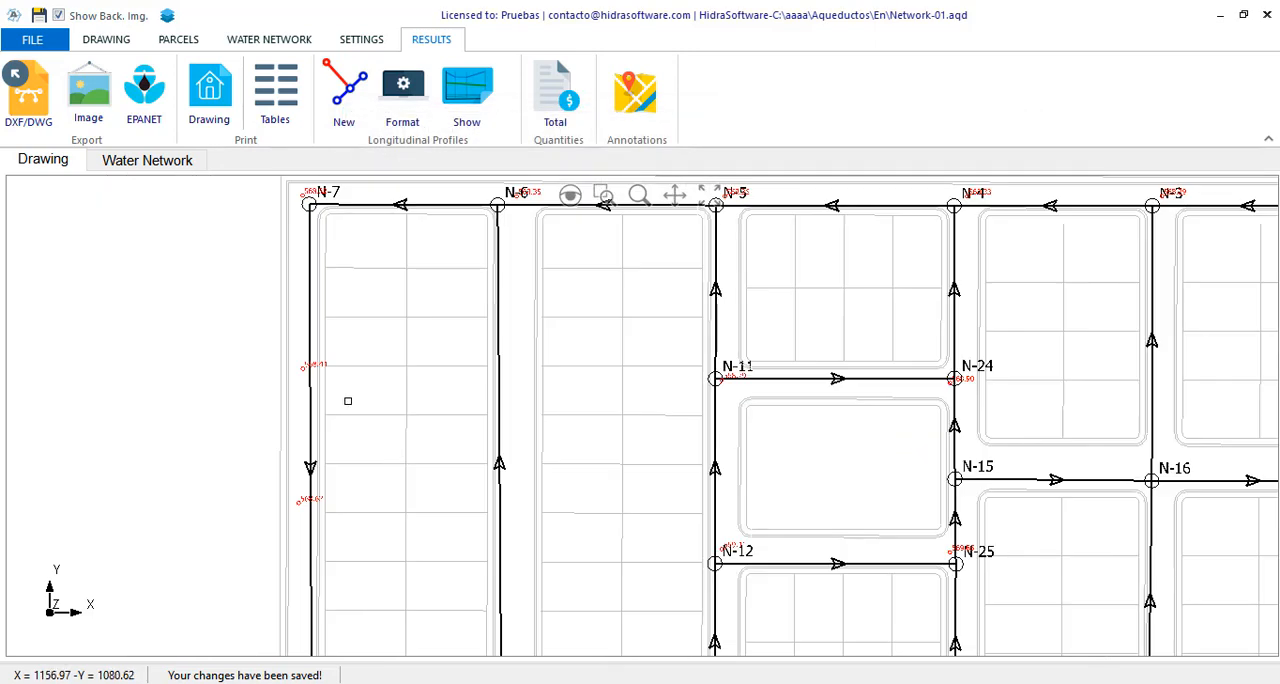
click(708, 195)
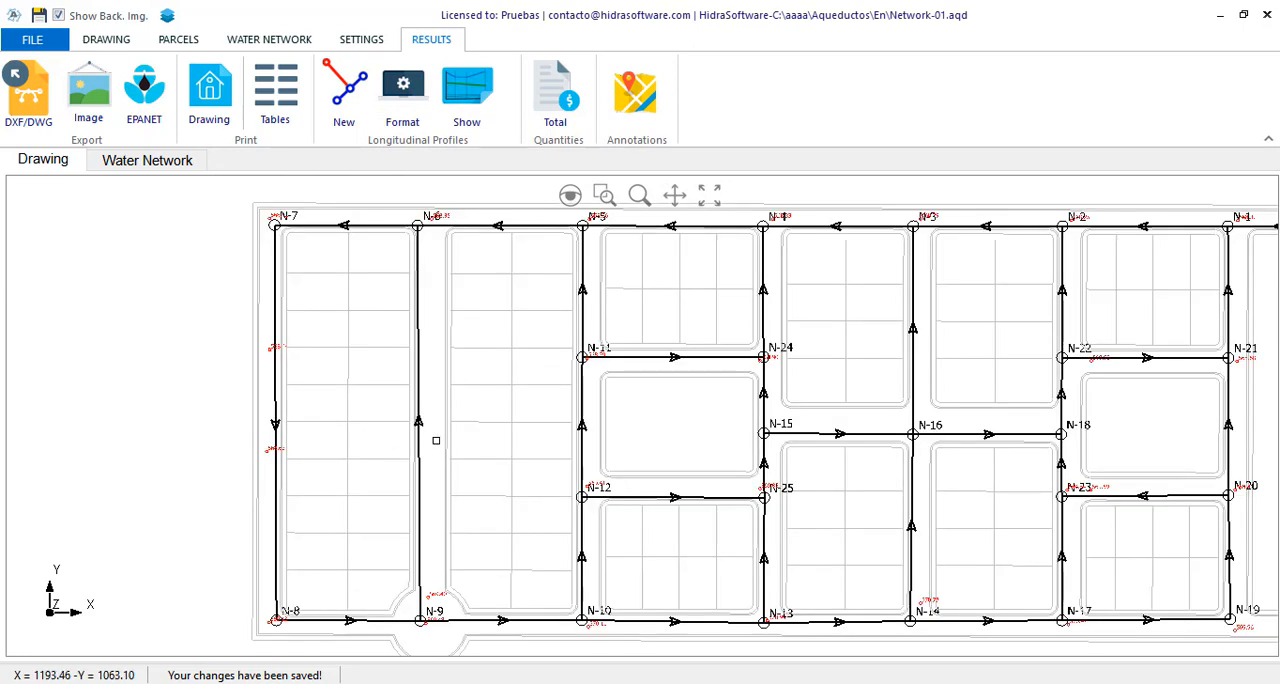
mouse_move(293, 392)
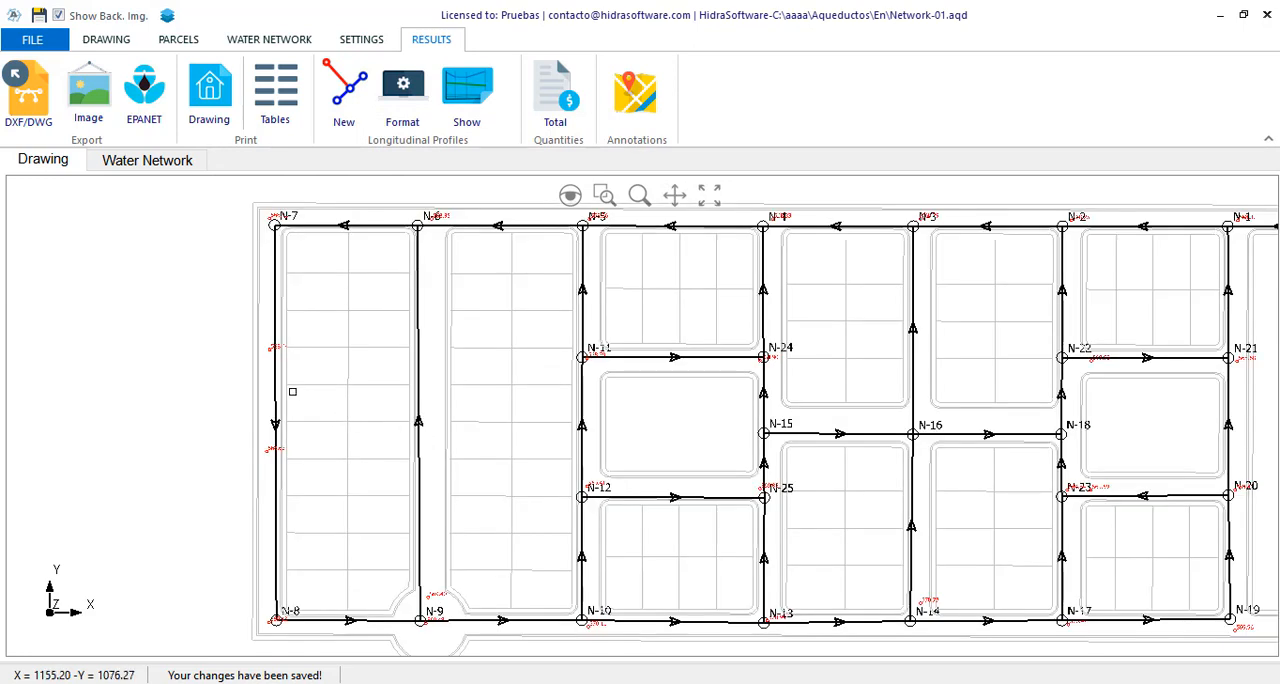
click(276, 420)
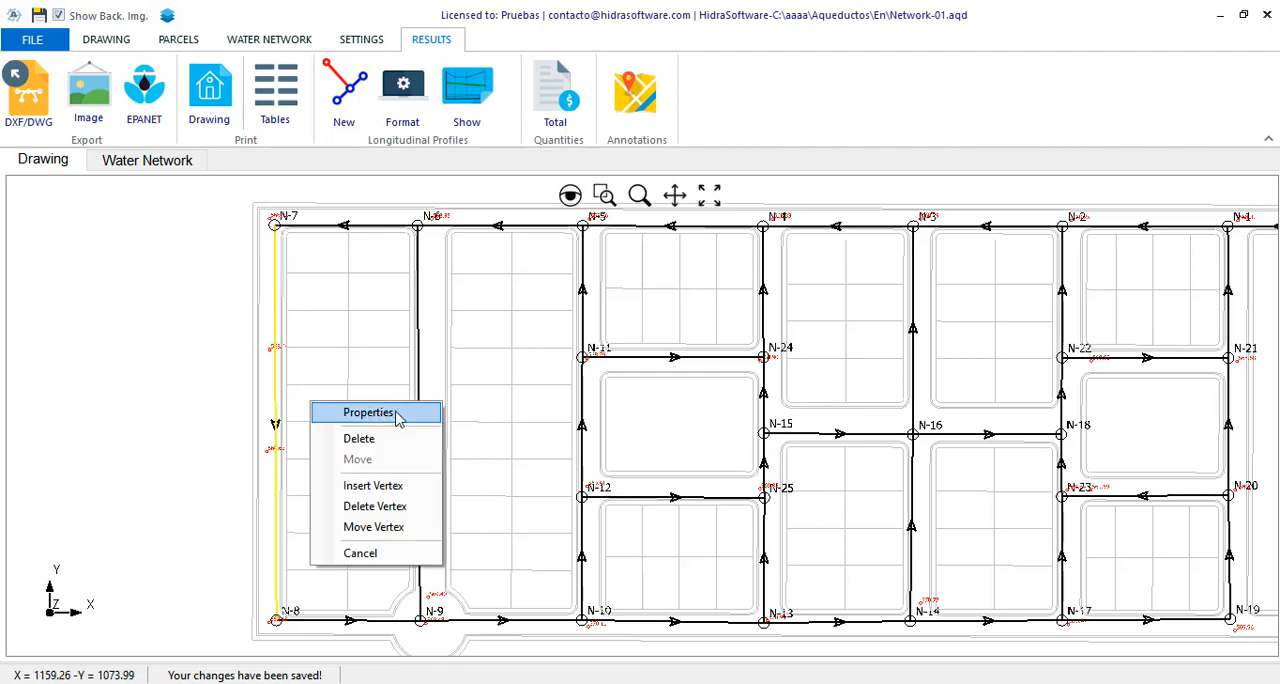
Open Properties for pipe N-7–N-8 to view its four profile points
click(368, 412)
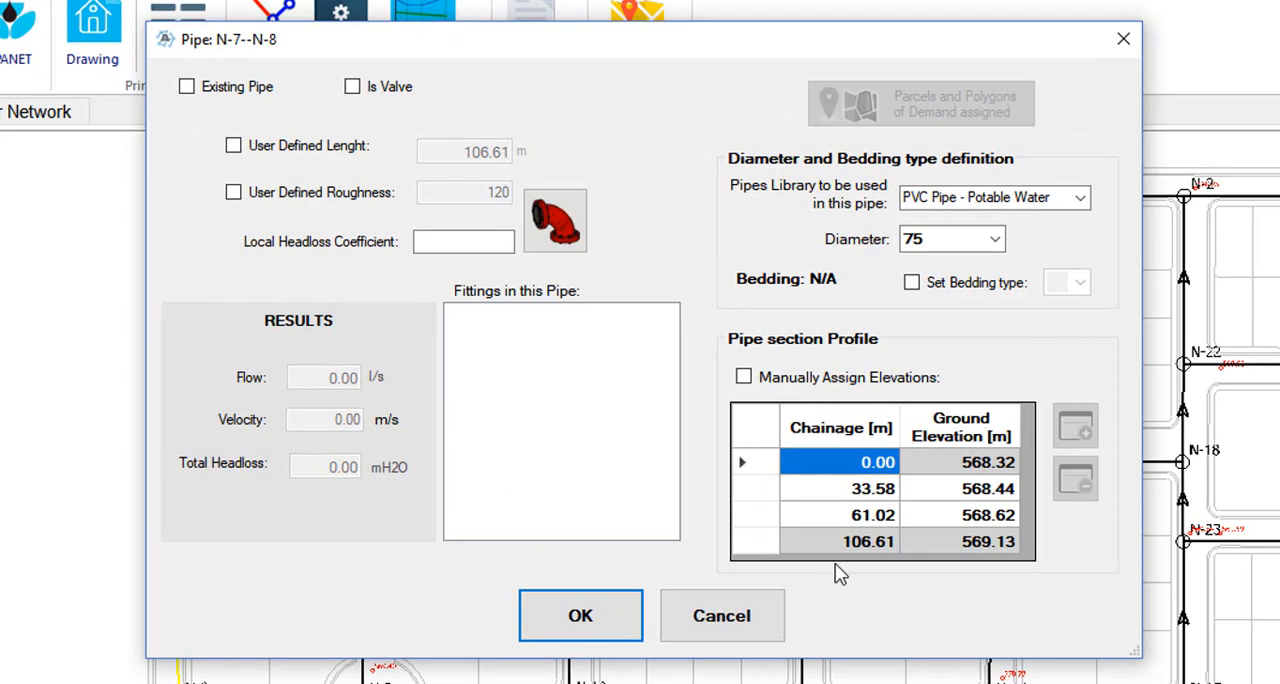
mouse_move(1035, 522)
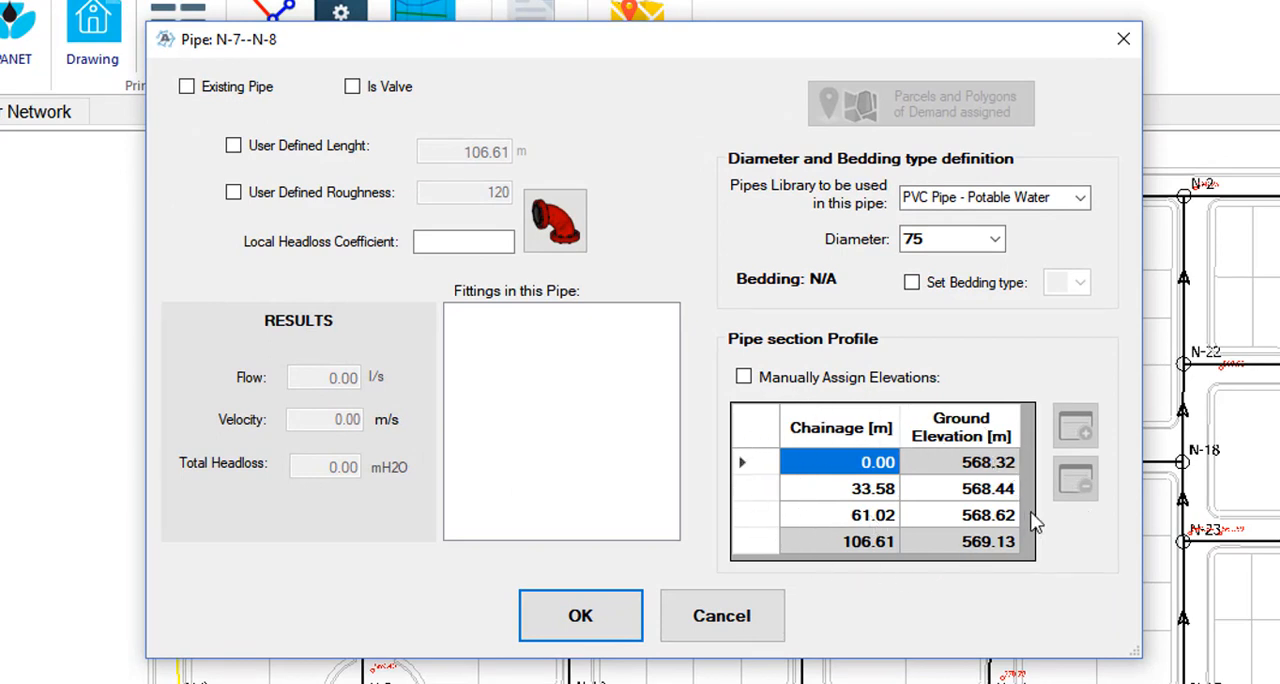
mouse_move(978, 555)
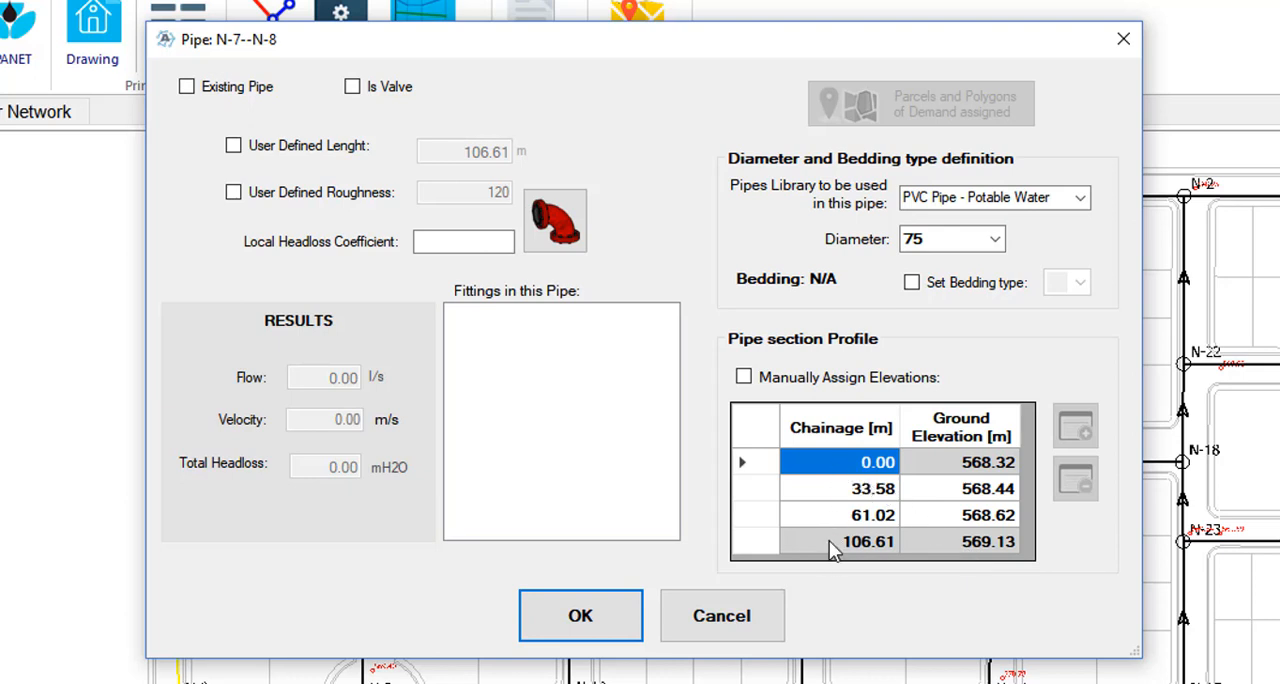
mouse_move(965, 530)
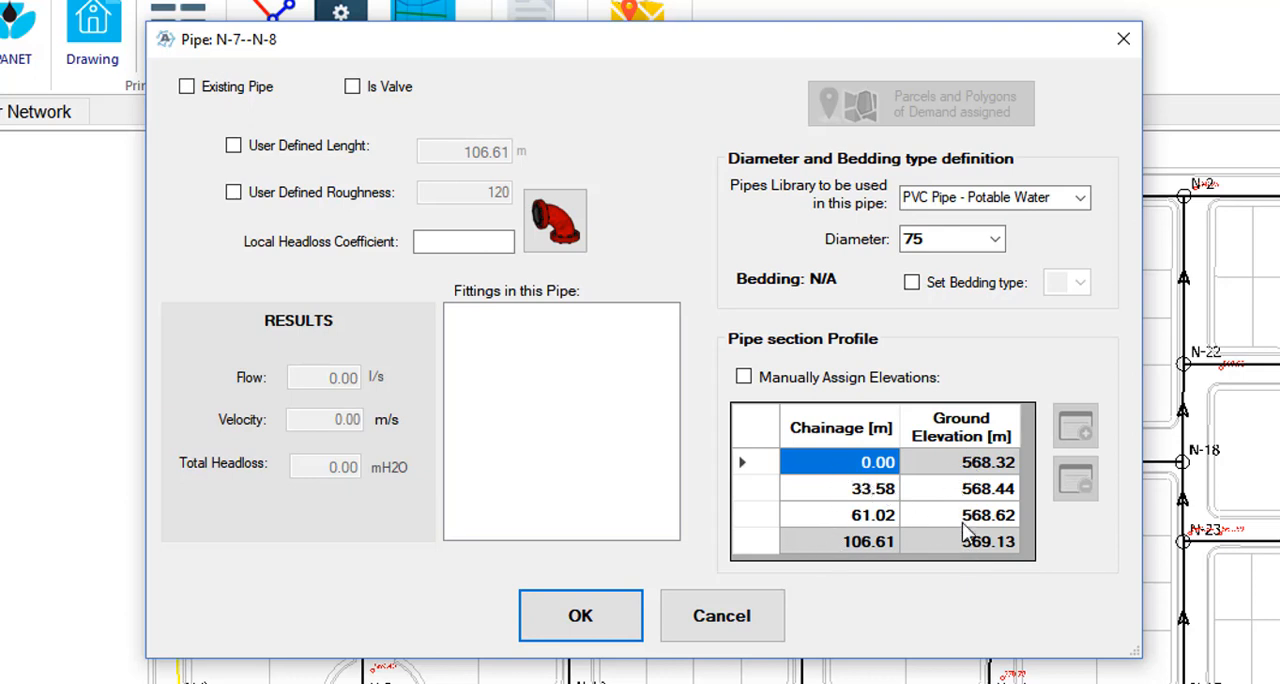
mouse_move(958, 533)
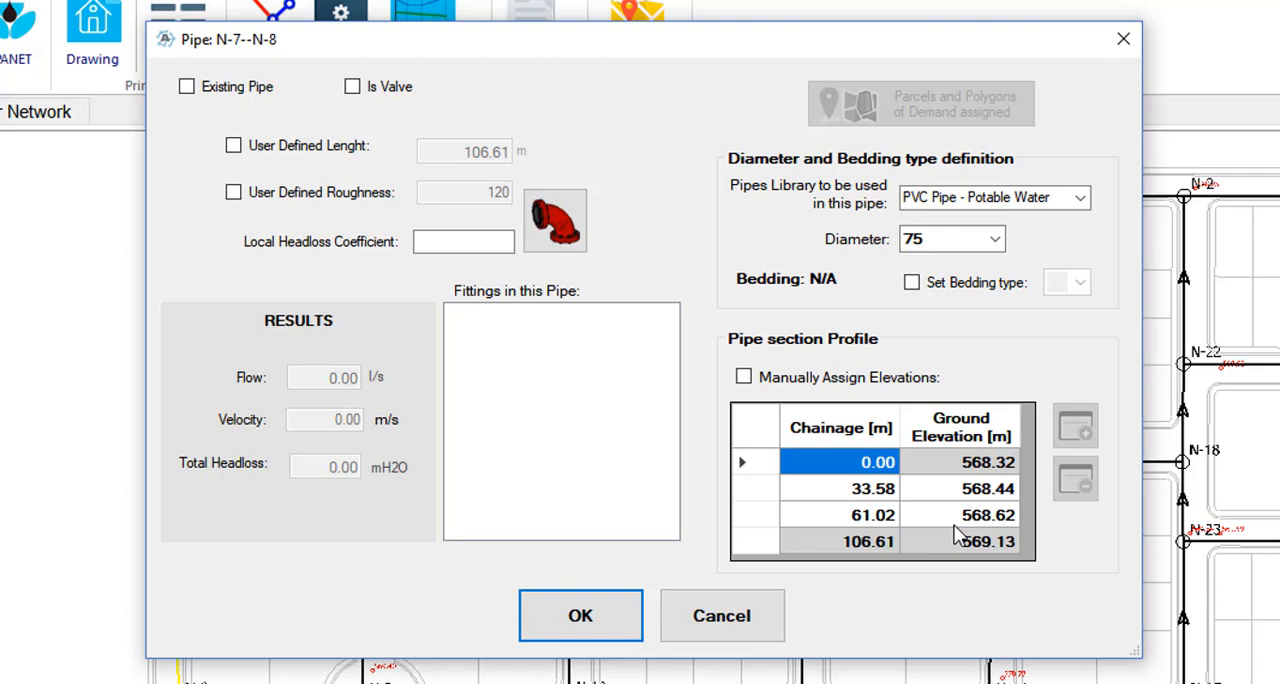
mouse_move(957, 603)
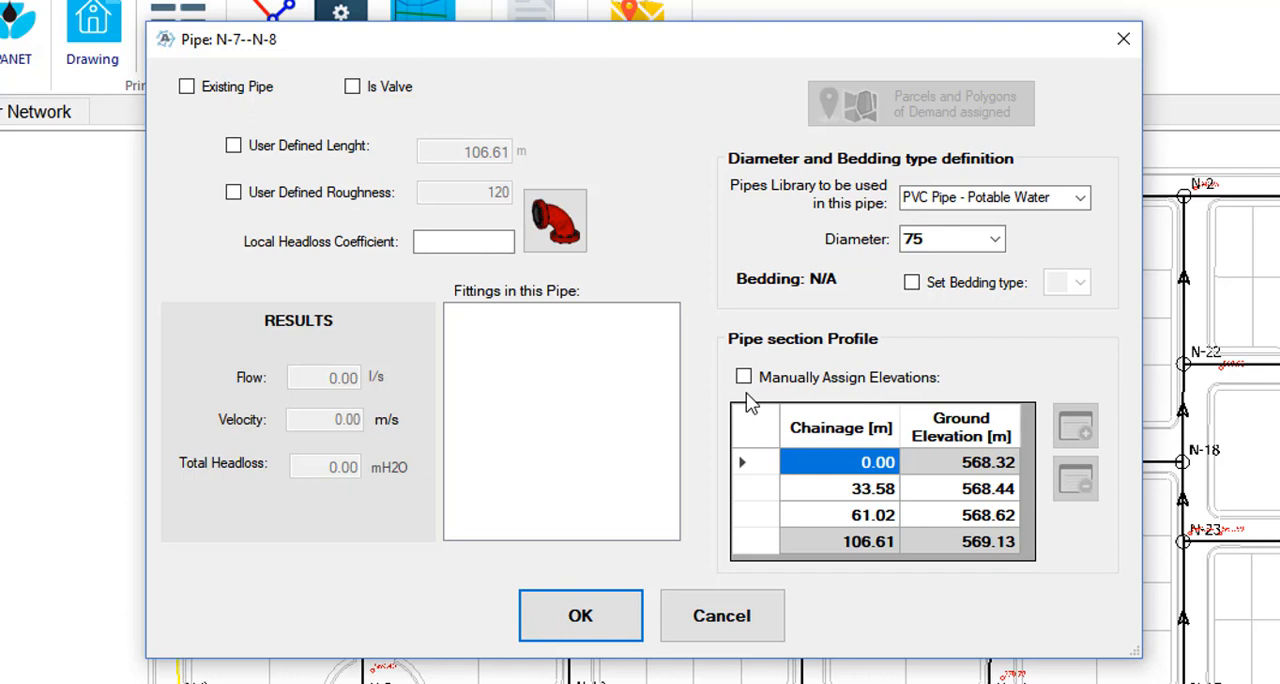
Inspect the elevation cells at chainages 0.00, 33.58 and 61.02, then untick Manually Assign Elevations
click(743, 377)
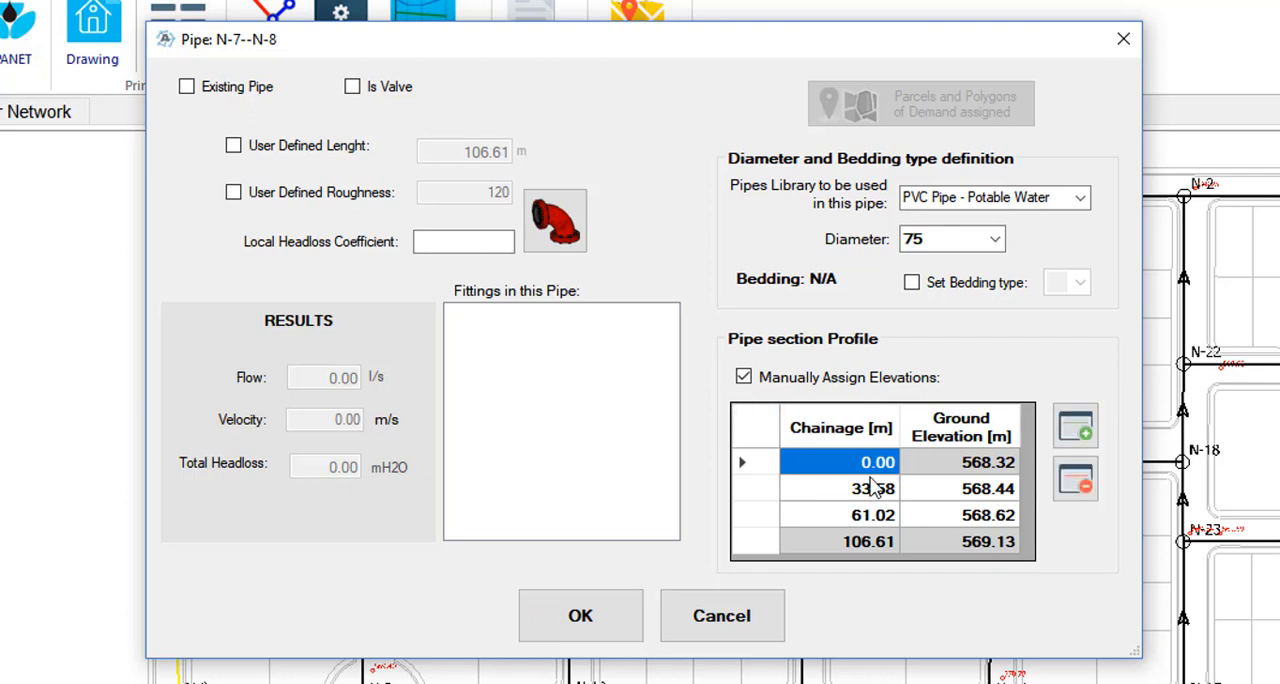
click(987, 489)
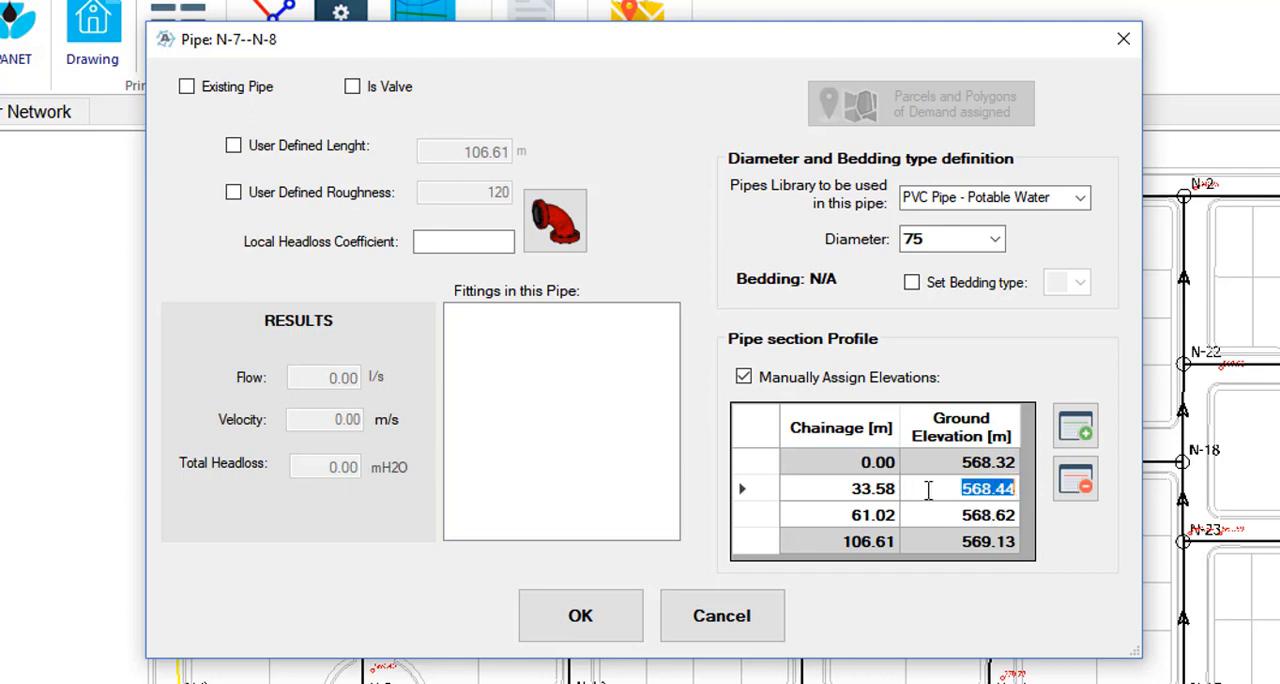
click(988, 514)
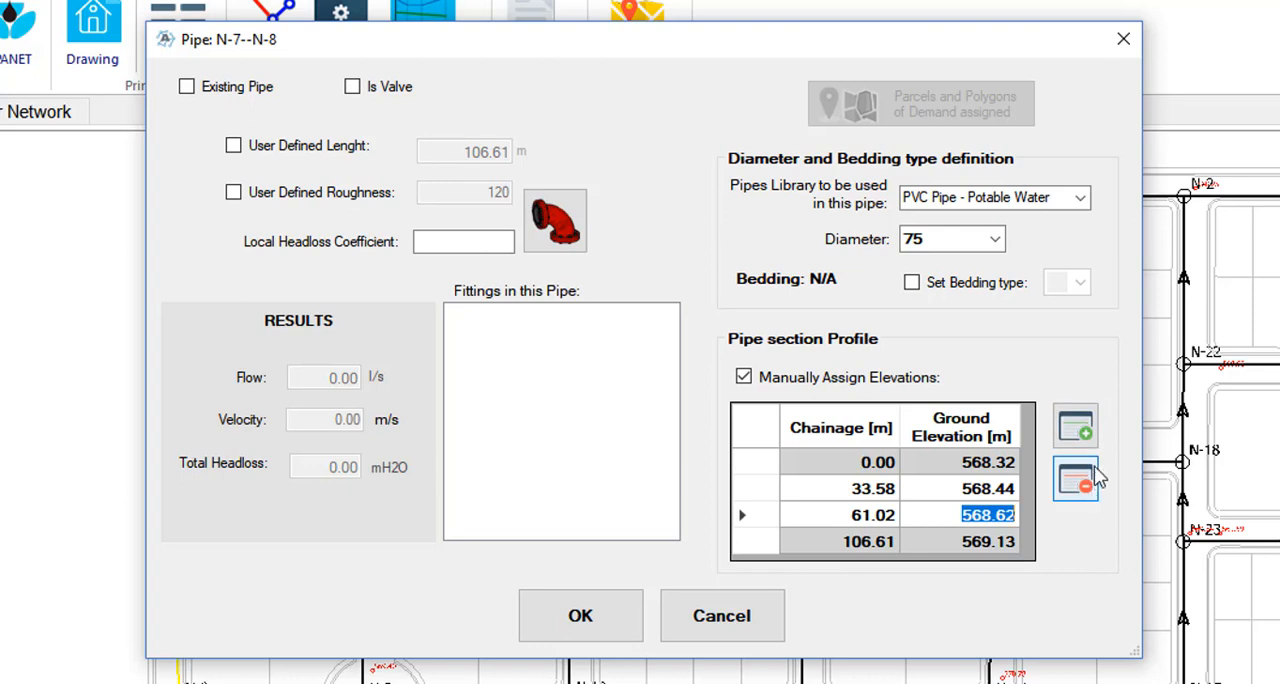
mouse_move(1098, 508)
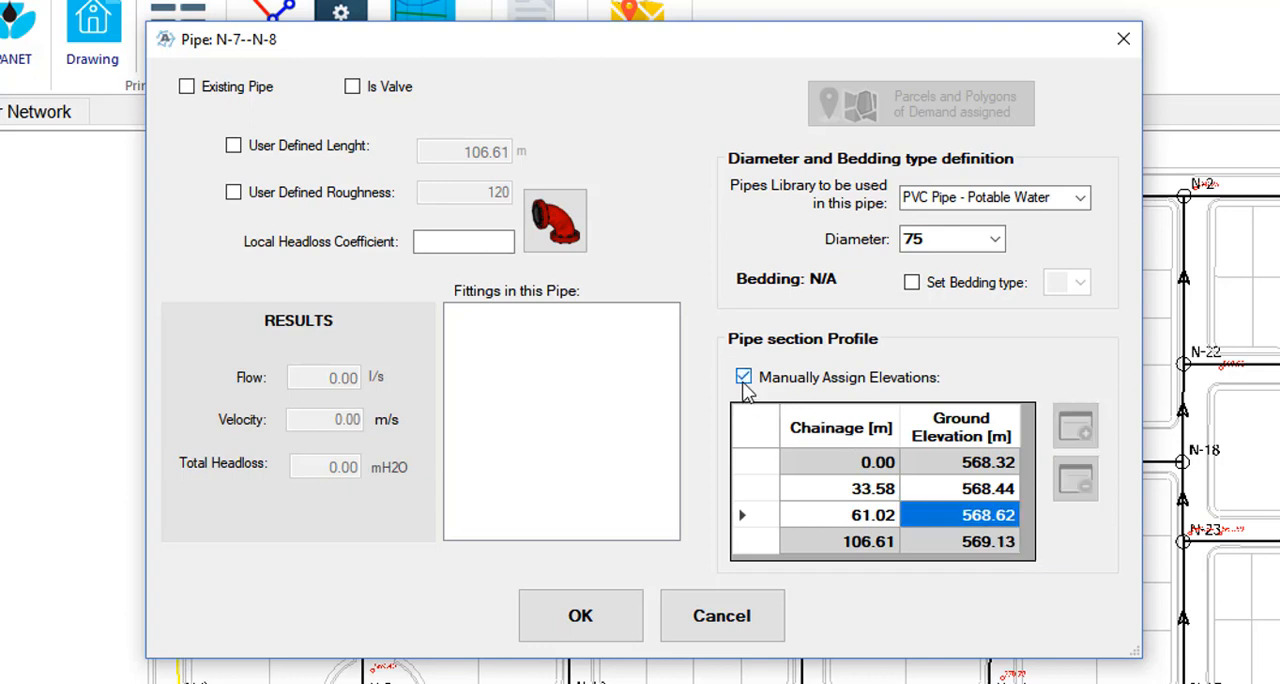
click(744, 377)
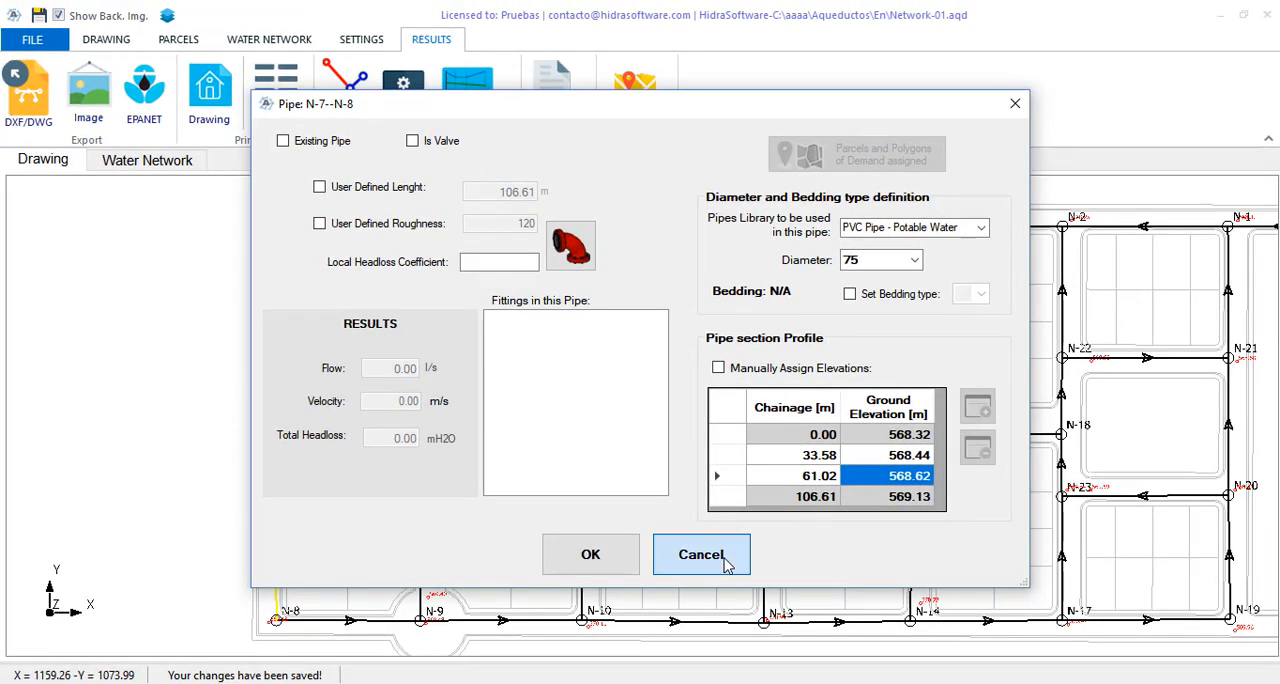
mouse_move(780, 572)
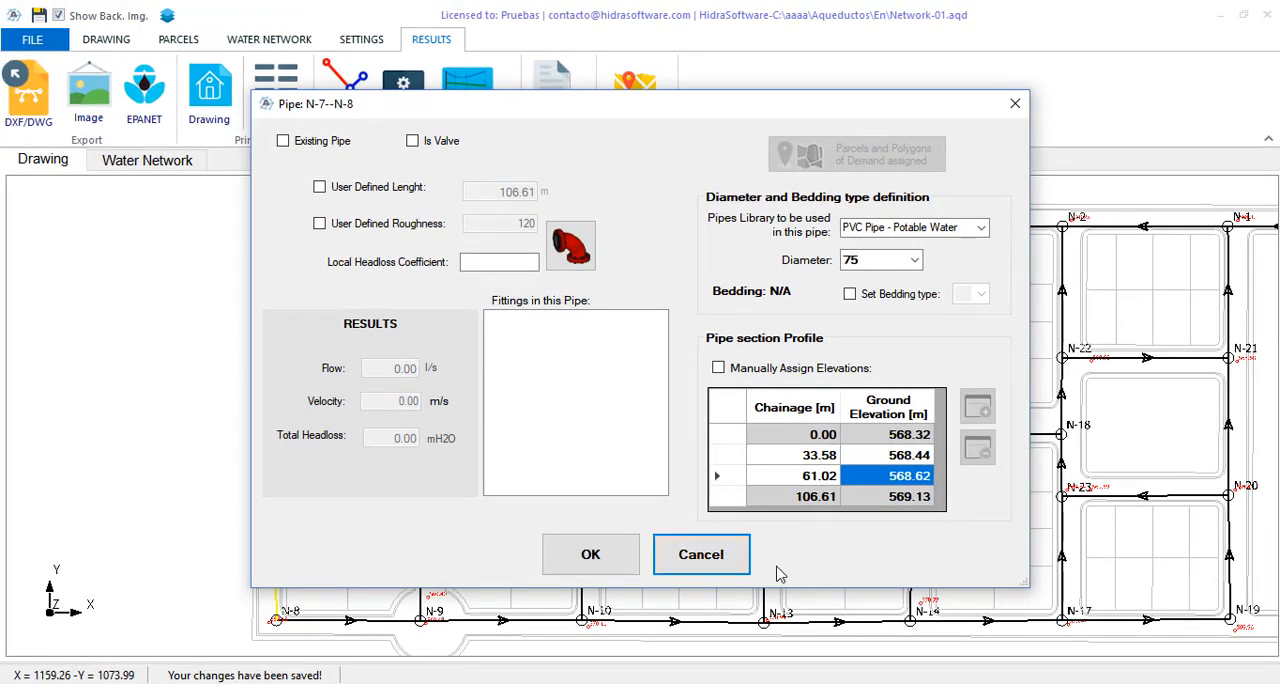
Close the N-7–N-8 pipe properties without saving
click(700, 554)
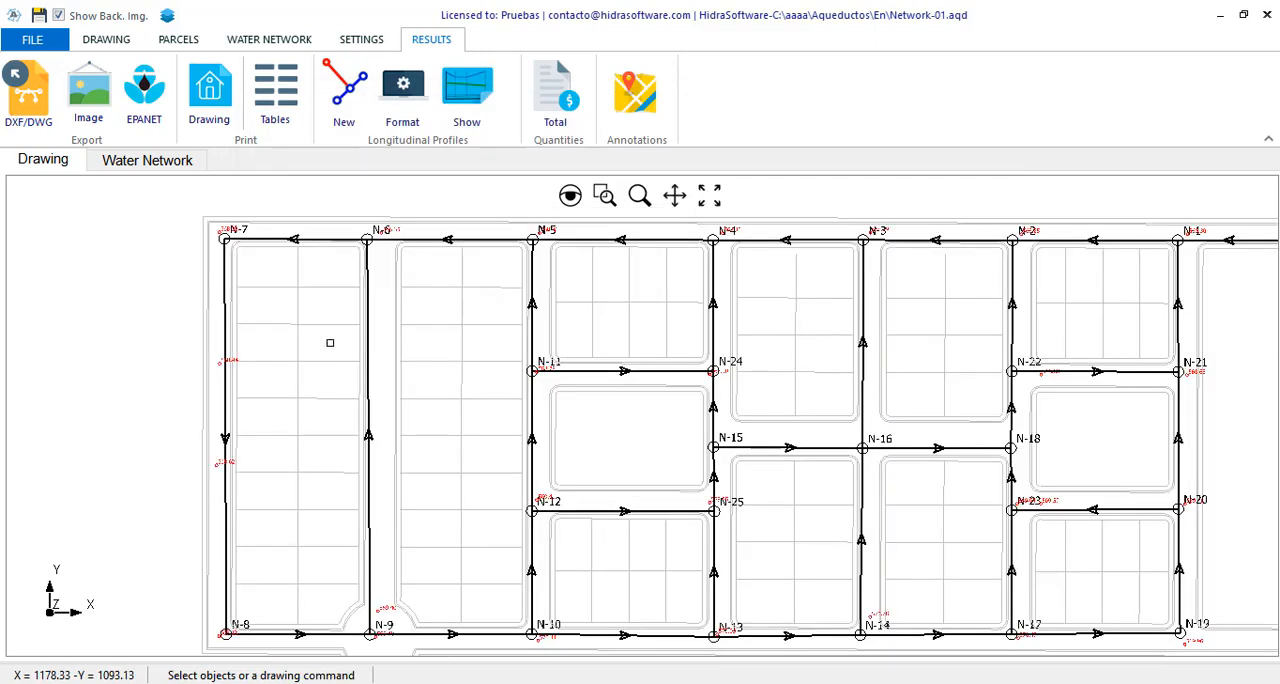
mouse_move(261, 373)
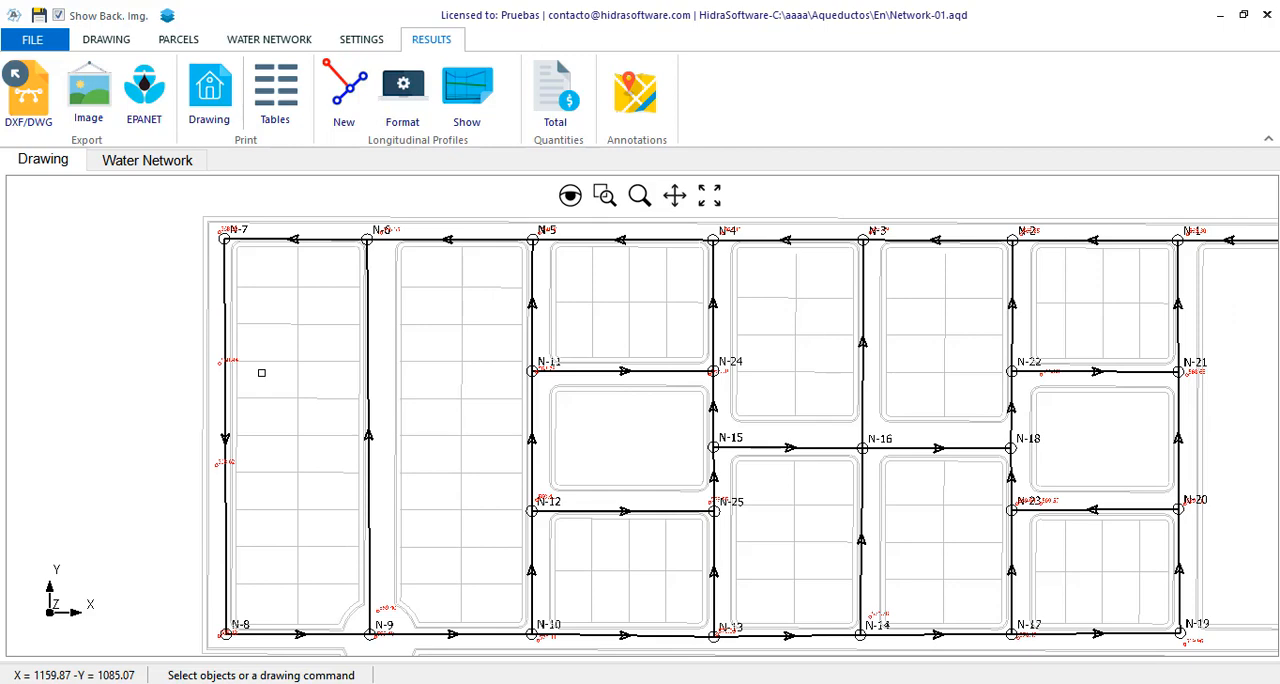
mouse_move(286, 363)
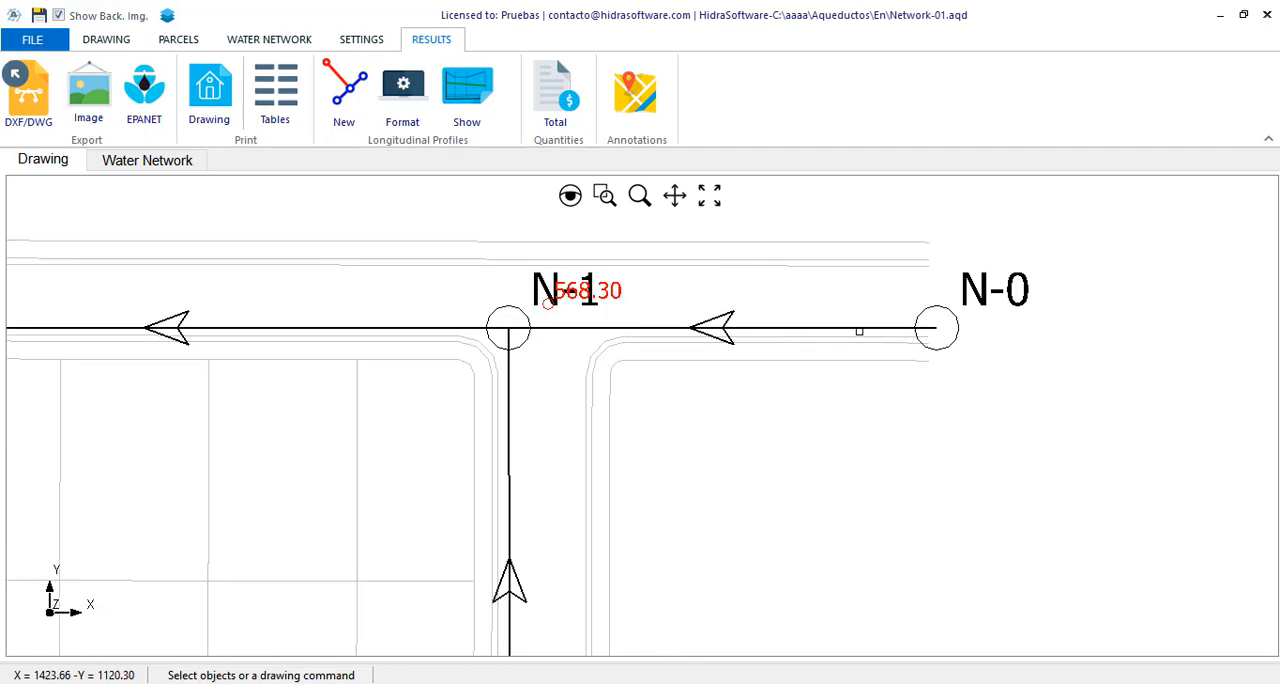
mouse_move(862, 328)
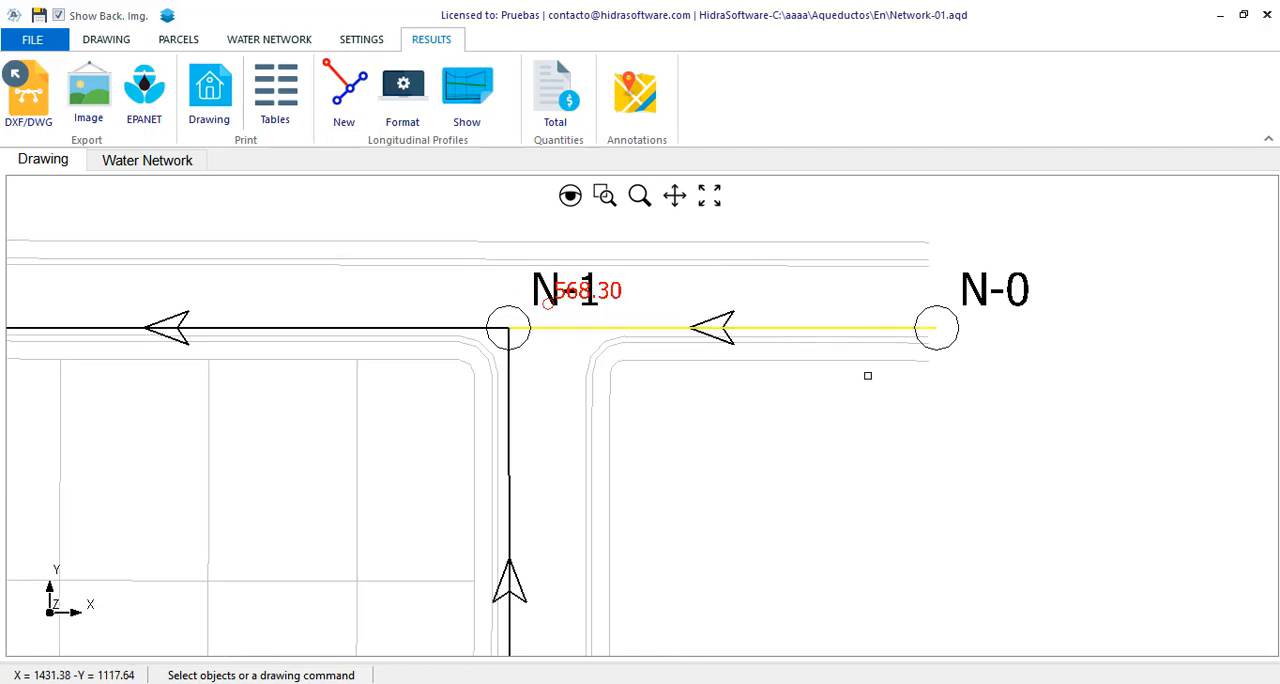
Insert a new vertex on pipe N-0–N-1 from its context menu
right_click(867, 375)
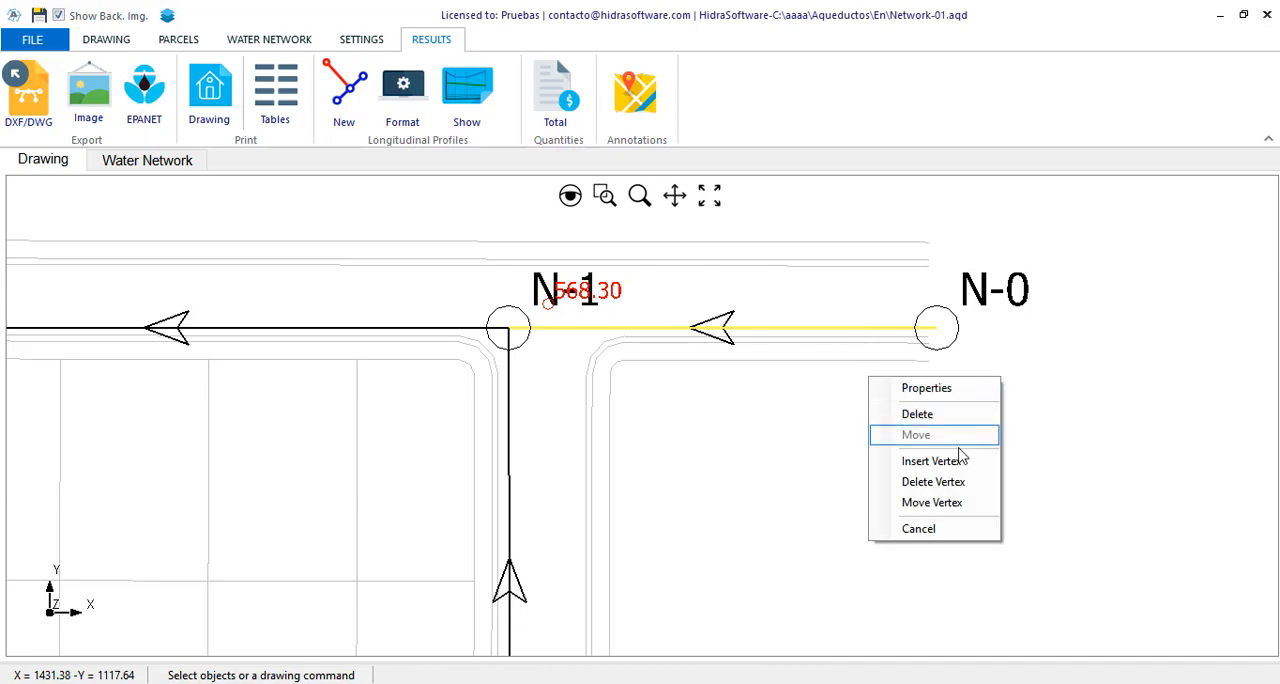
mouse_move(933, 461)
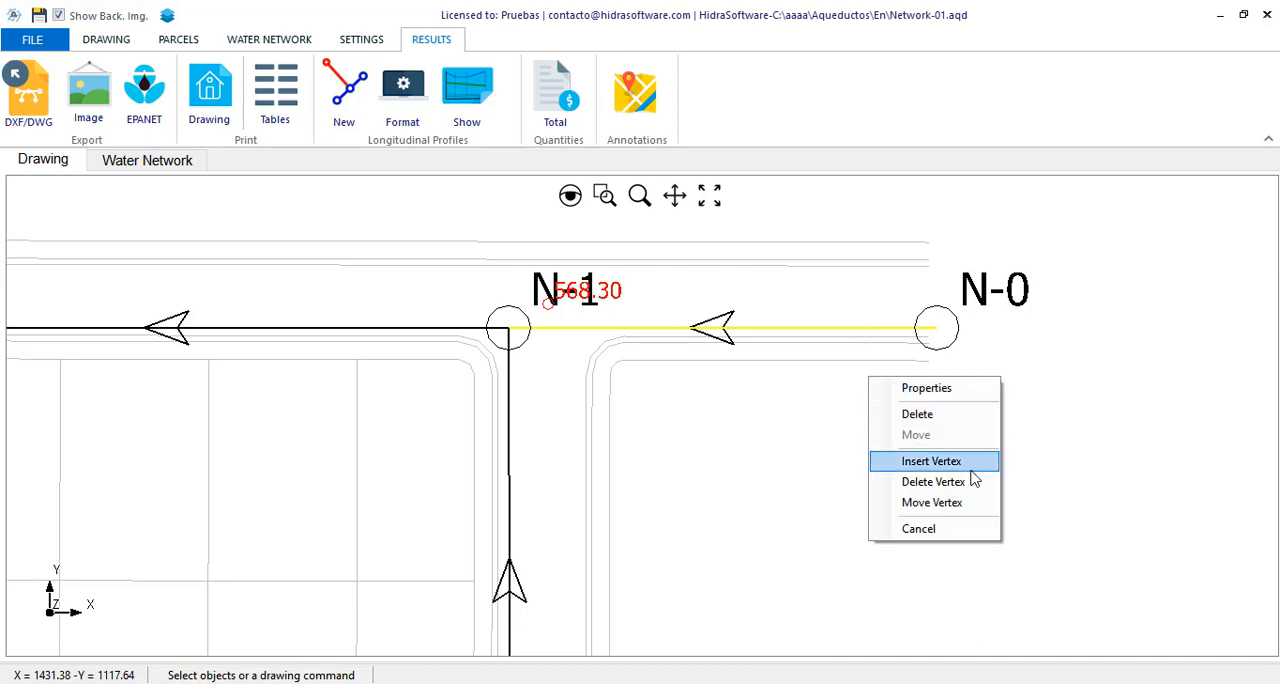
click(931, 461)
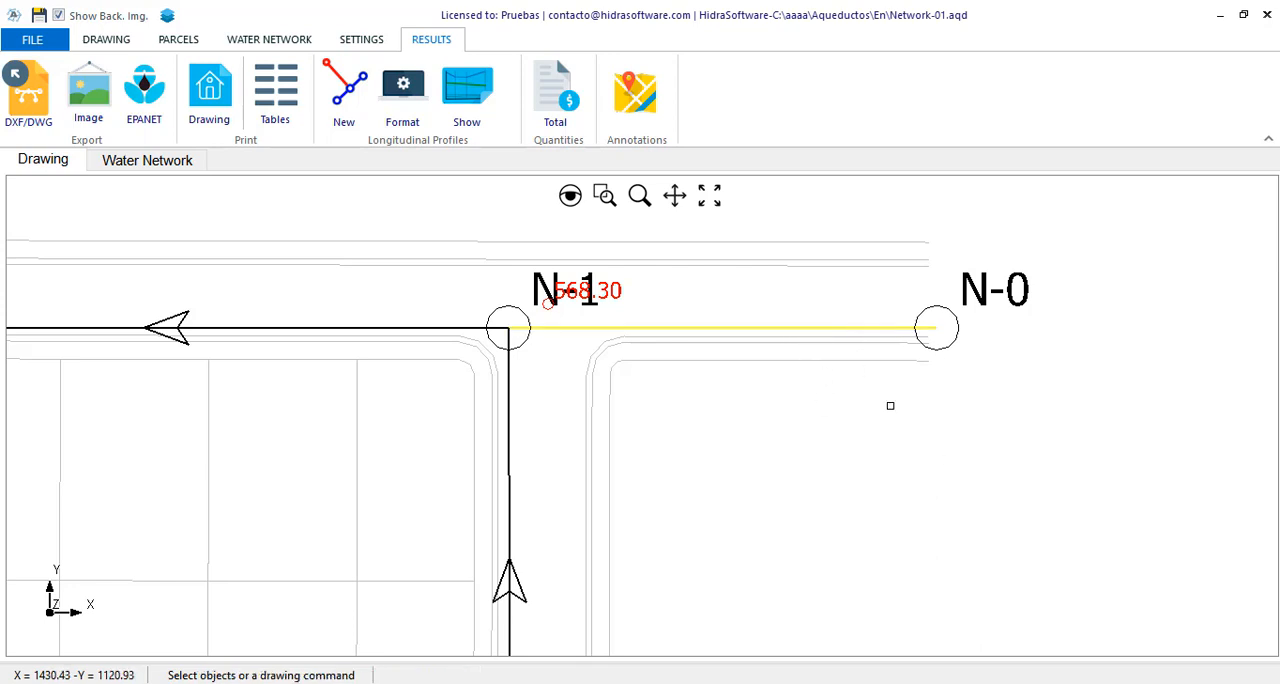
mouse_move(963, 541)
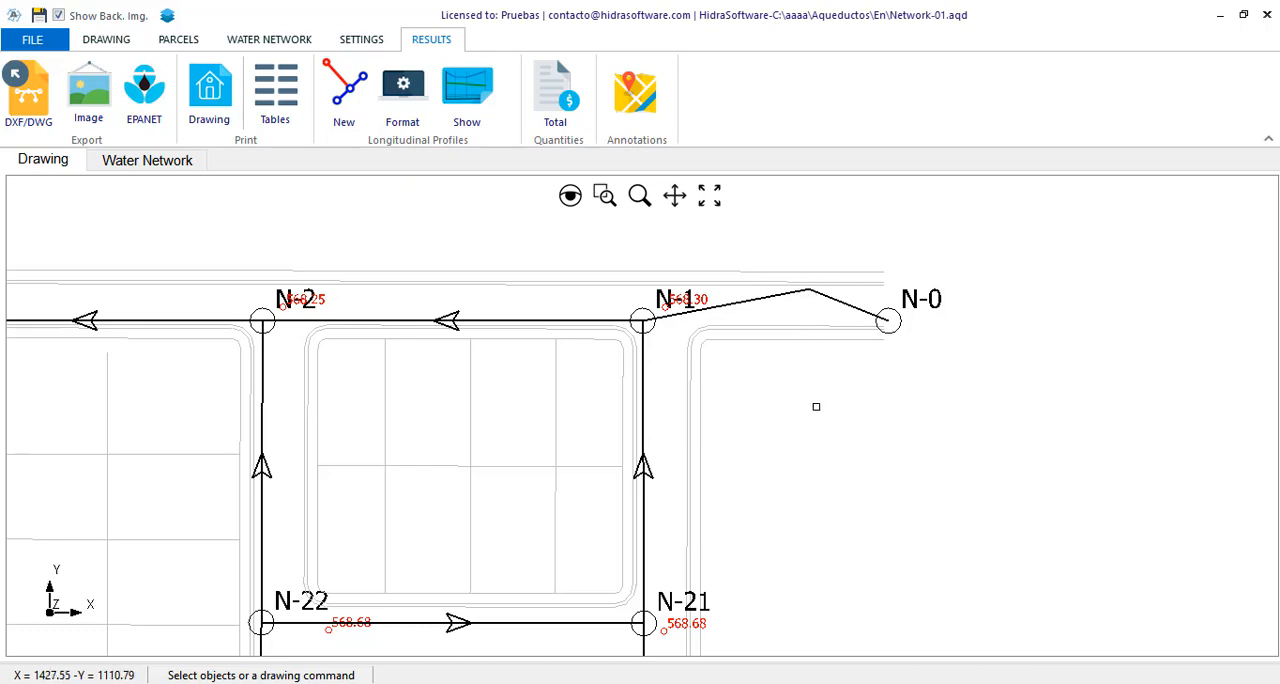
click(466, 90)
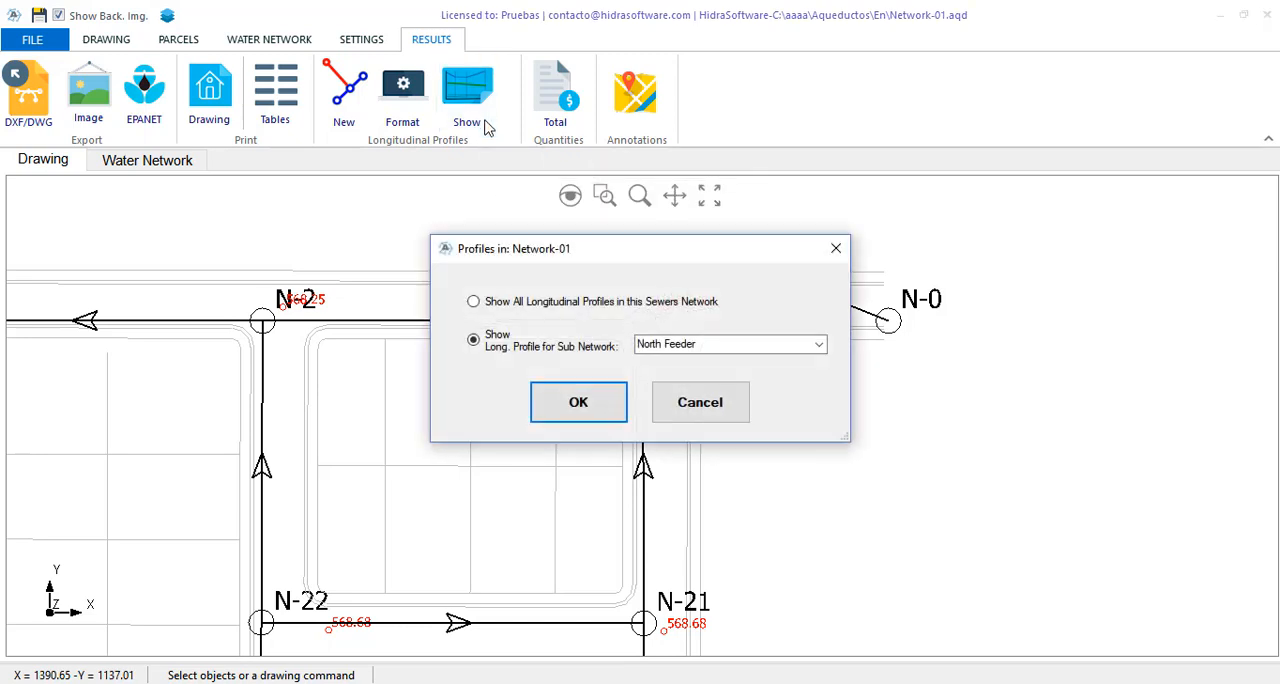
click(578, 401)
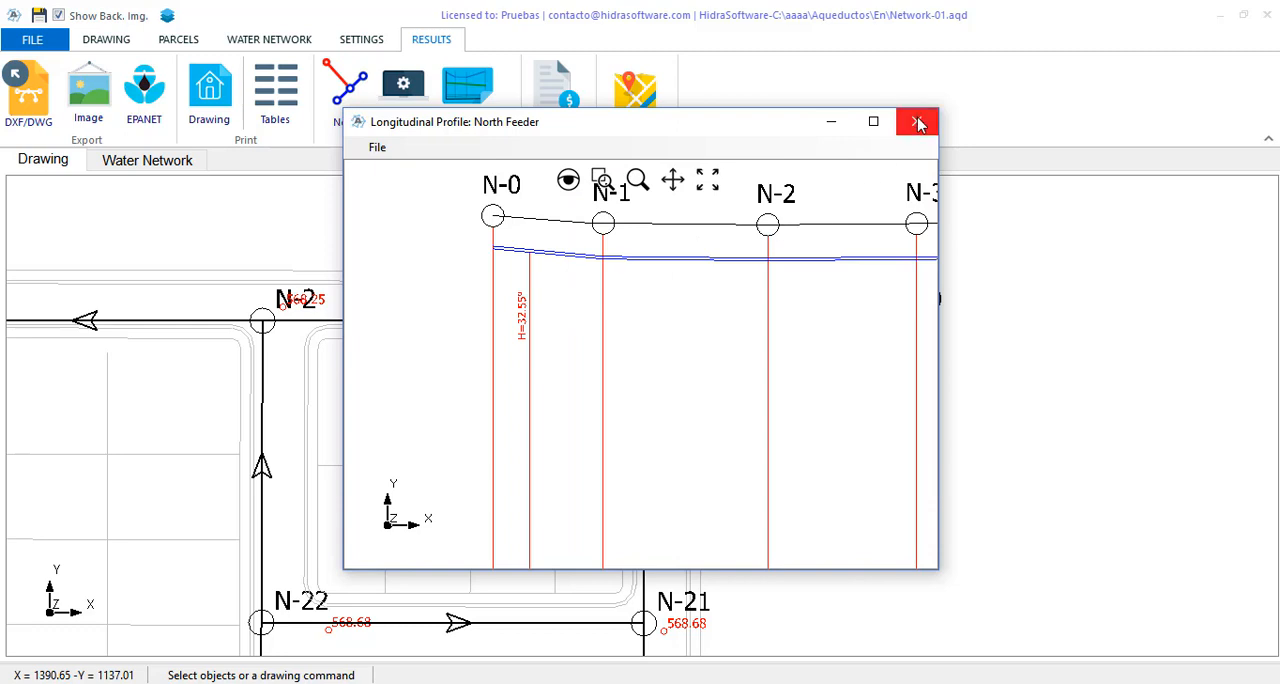
click(917, 121)
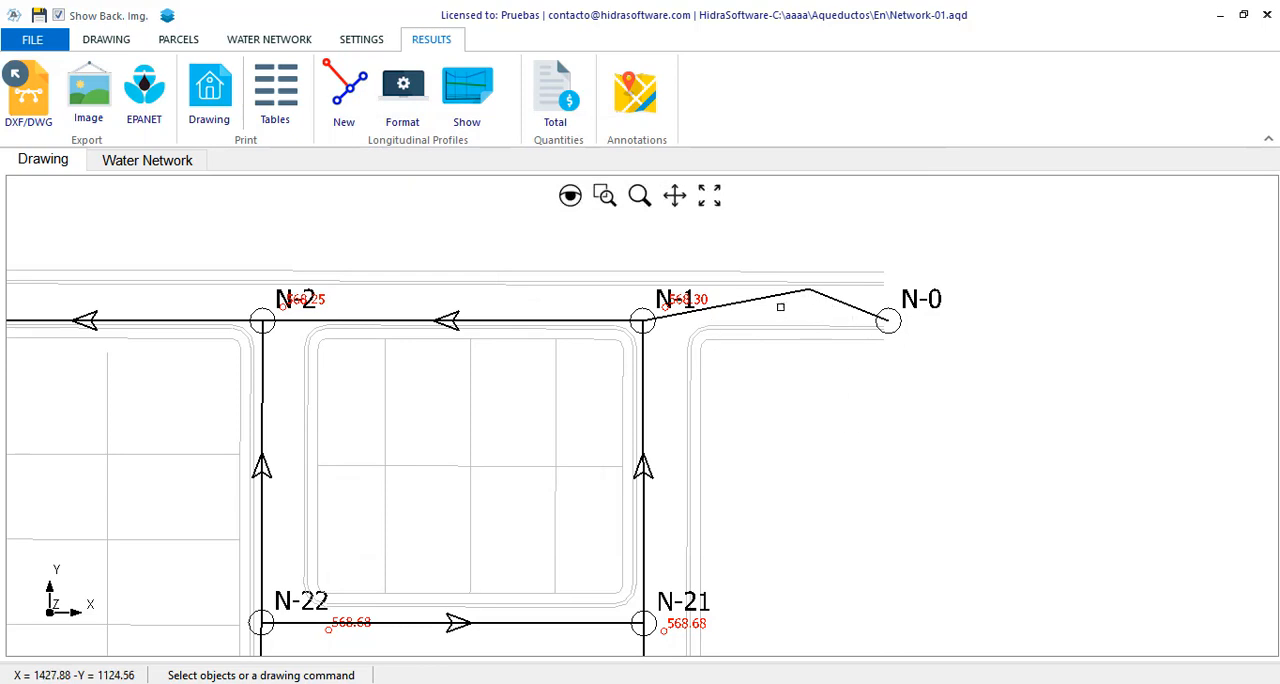
Review pipe N-0–N-1 properties (29.93 m, no fittings) unchanged, then reopen its action menu
right_click(780, 307)
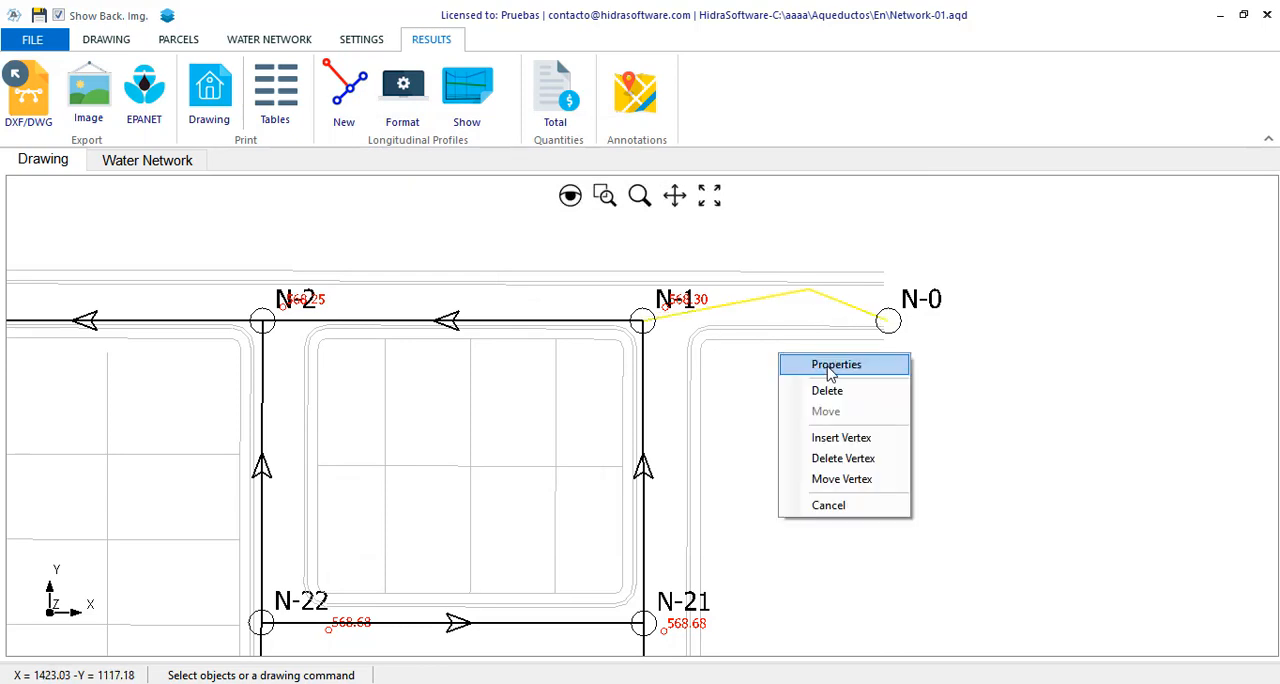
click(835, 363)
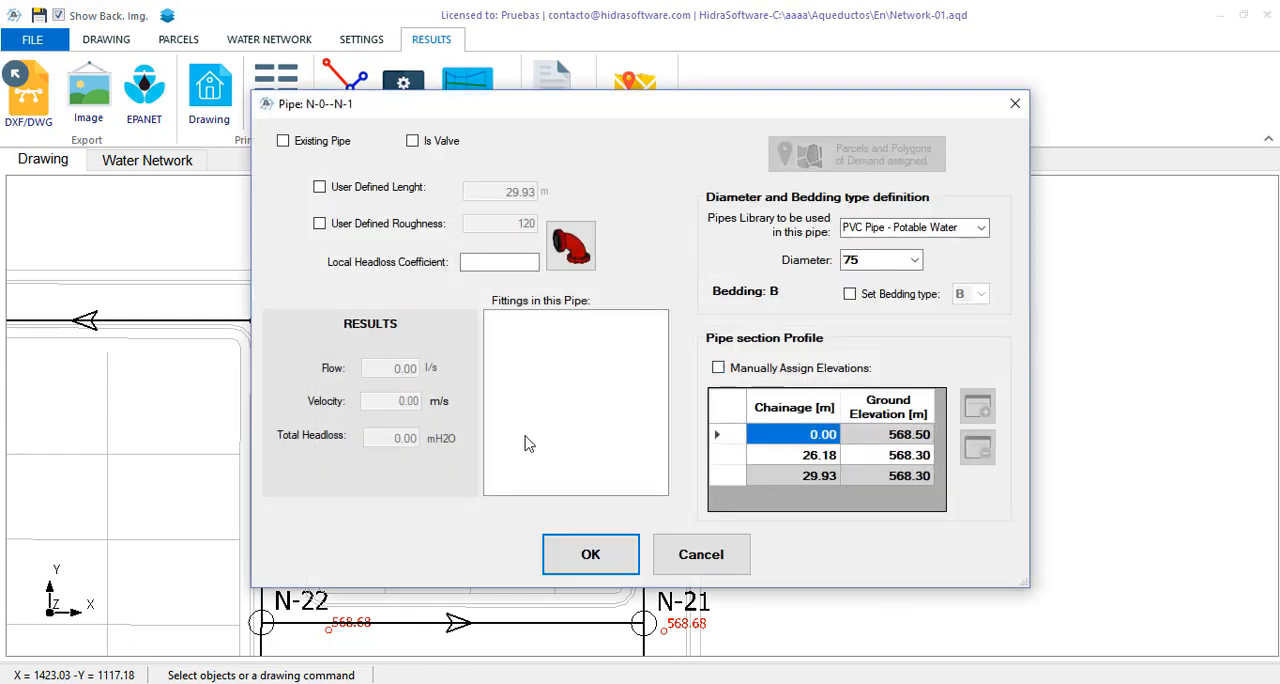
mouse_move(540, 441)
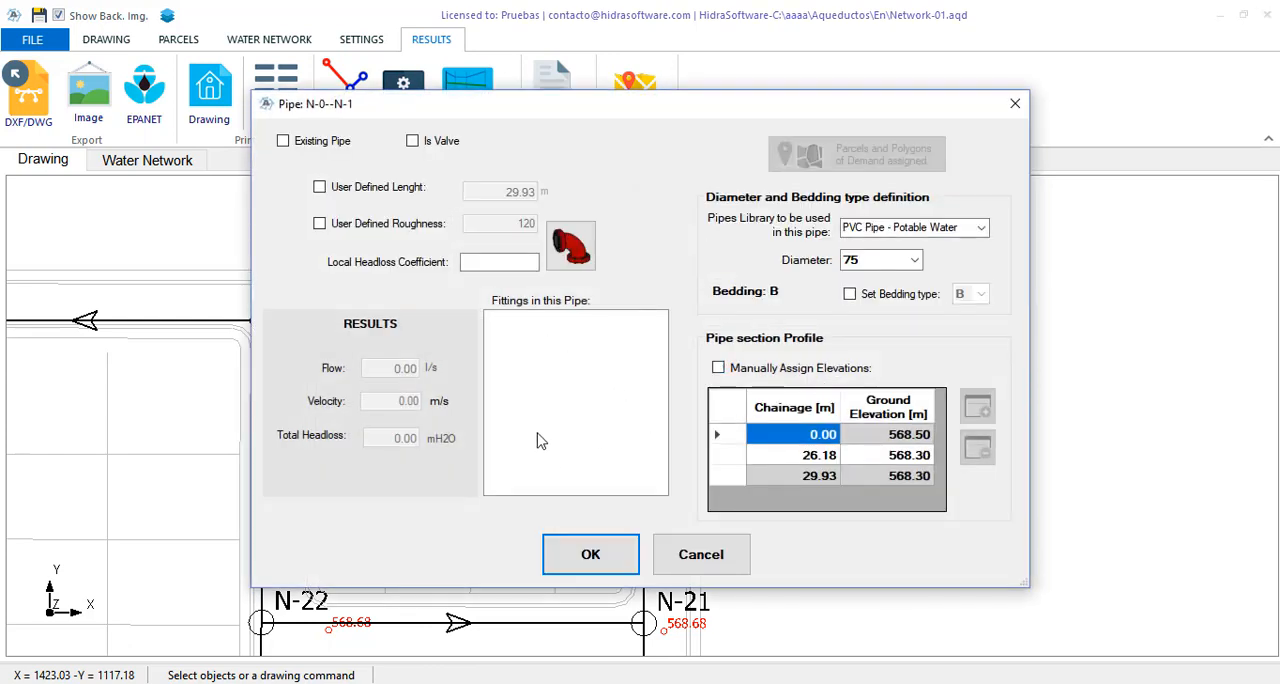
mouse_move(573, 406)
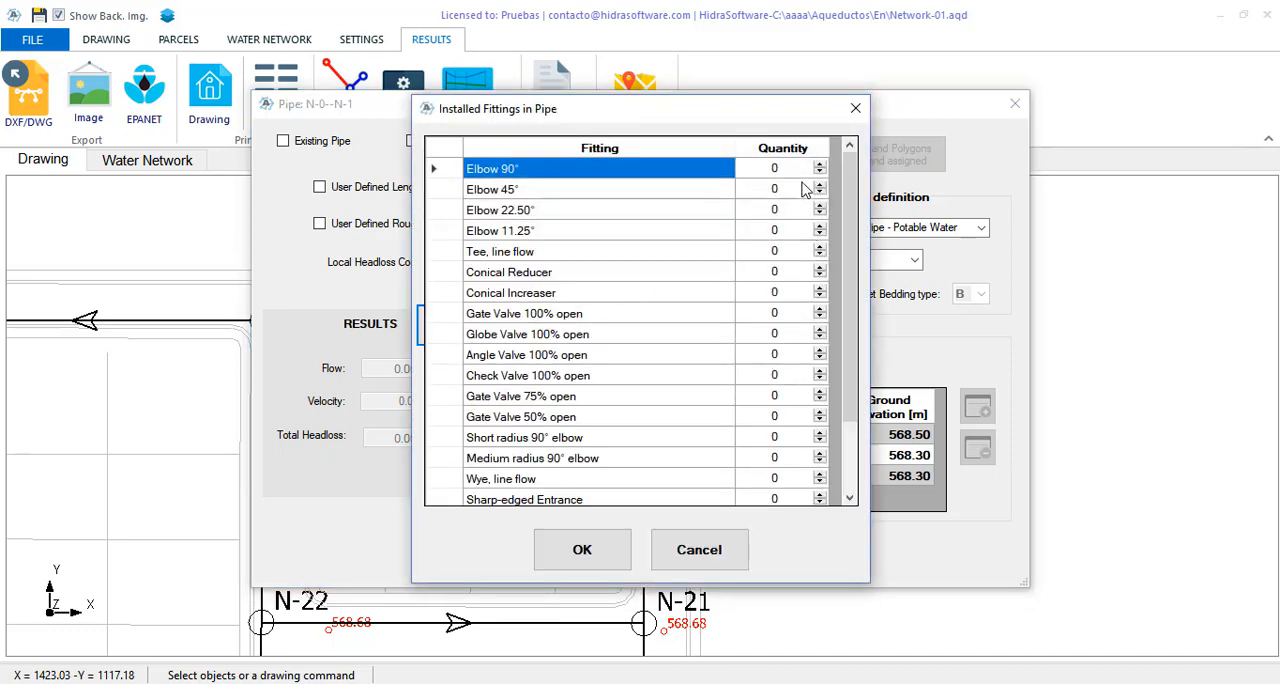
mouse_move(699, 549)
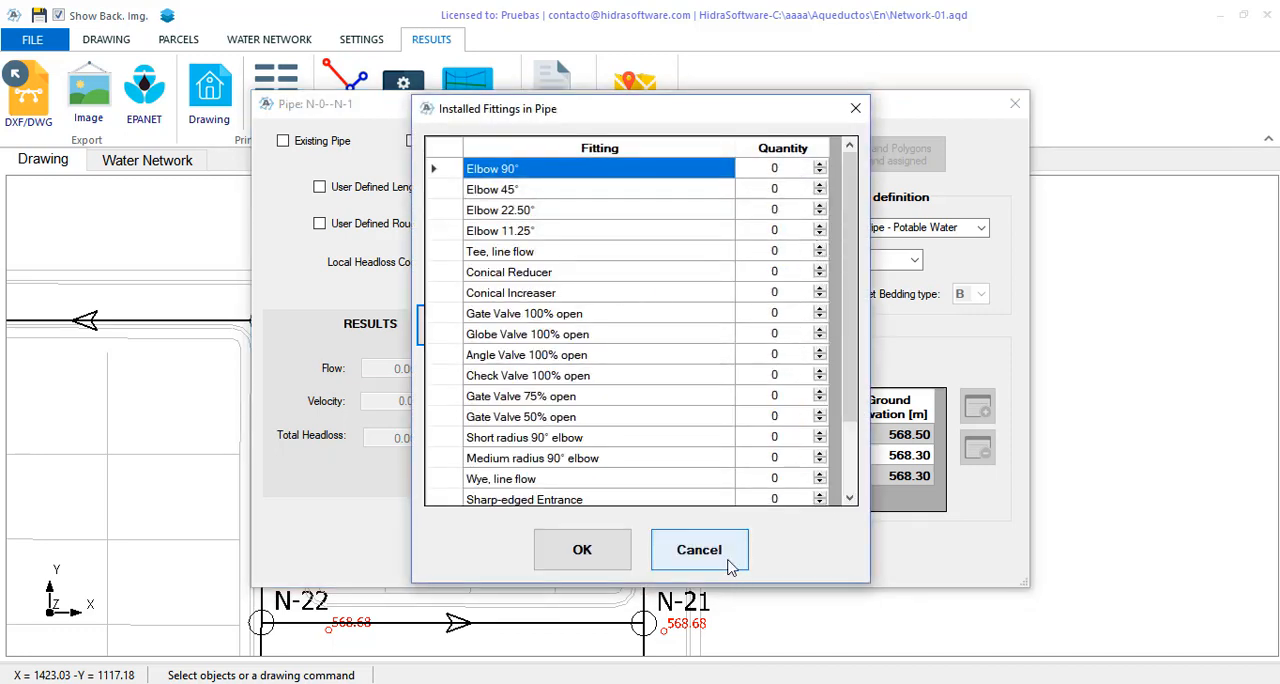
click(699, 549)
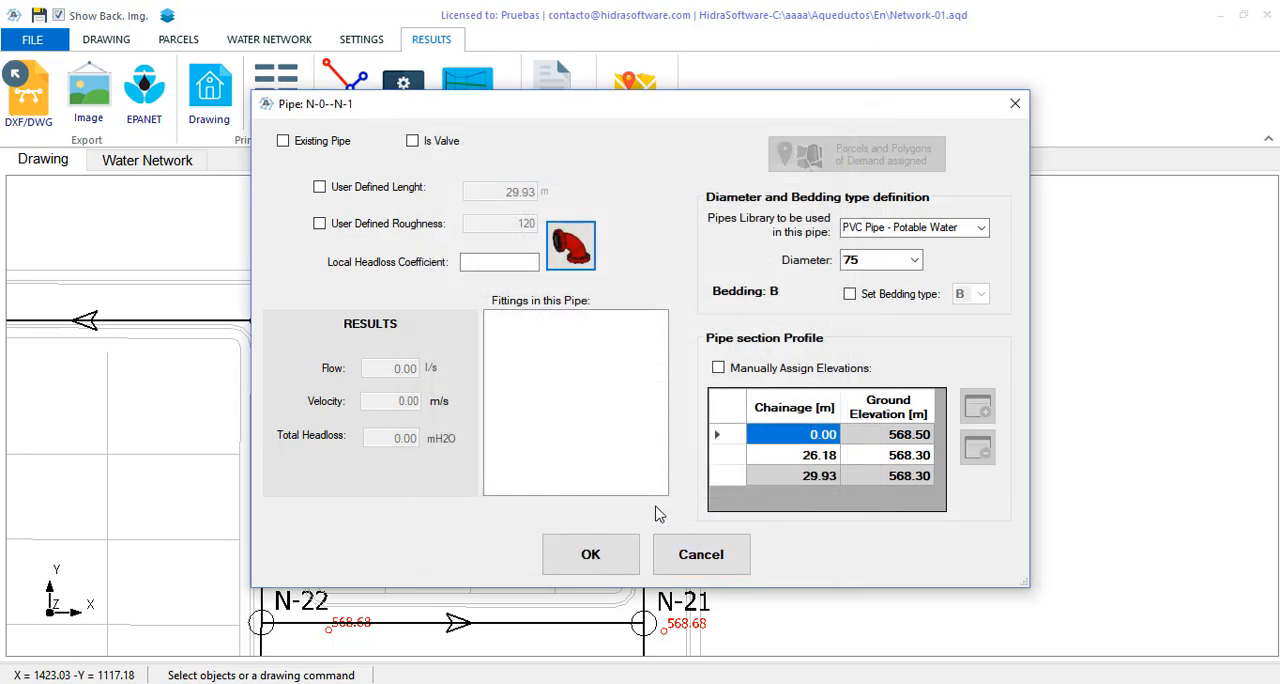
mouse_move(701, 554)
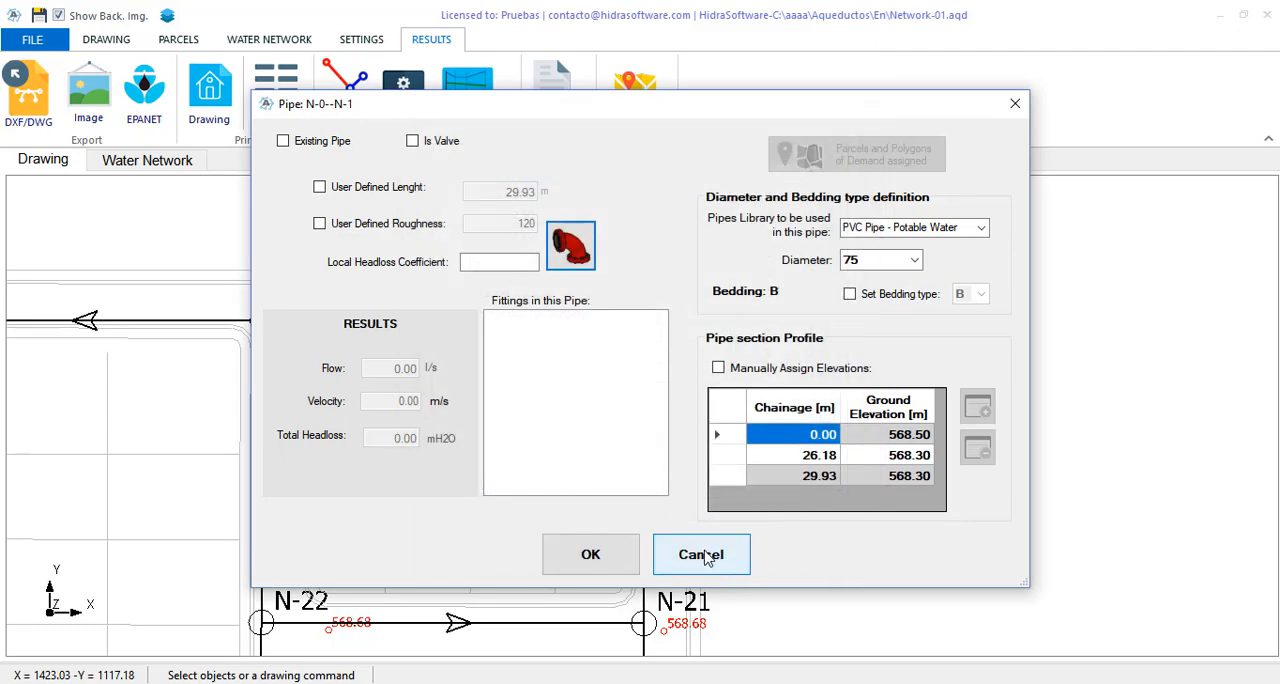
click(701, 554)
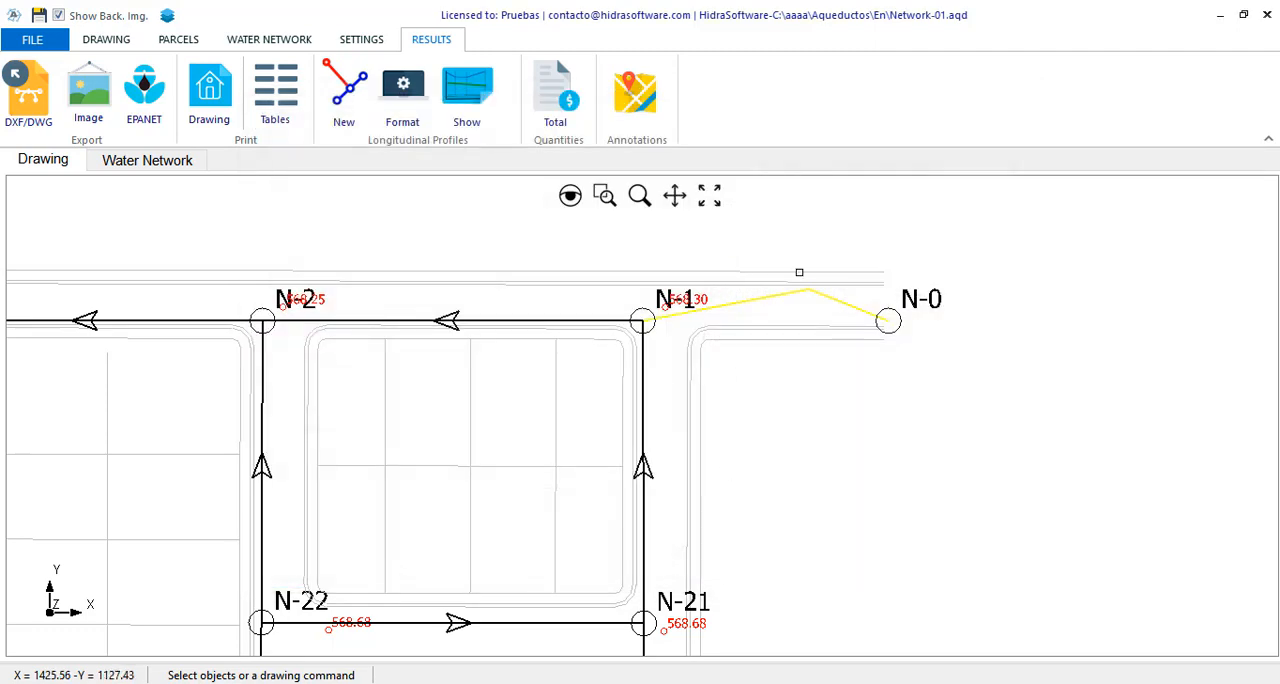
right_click(888, 320)
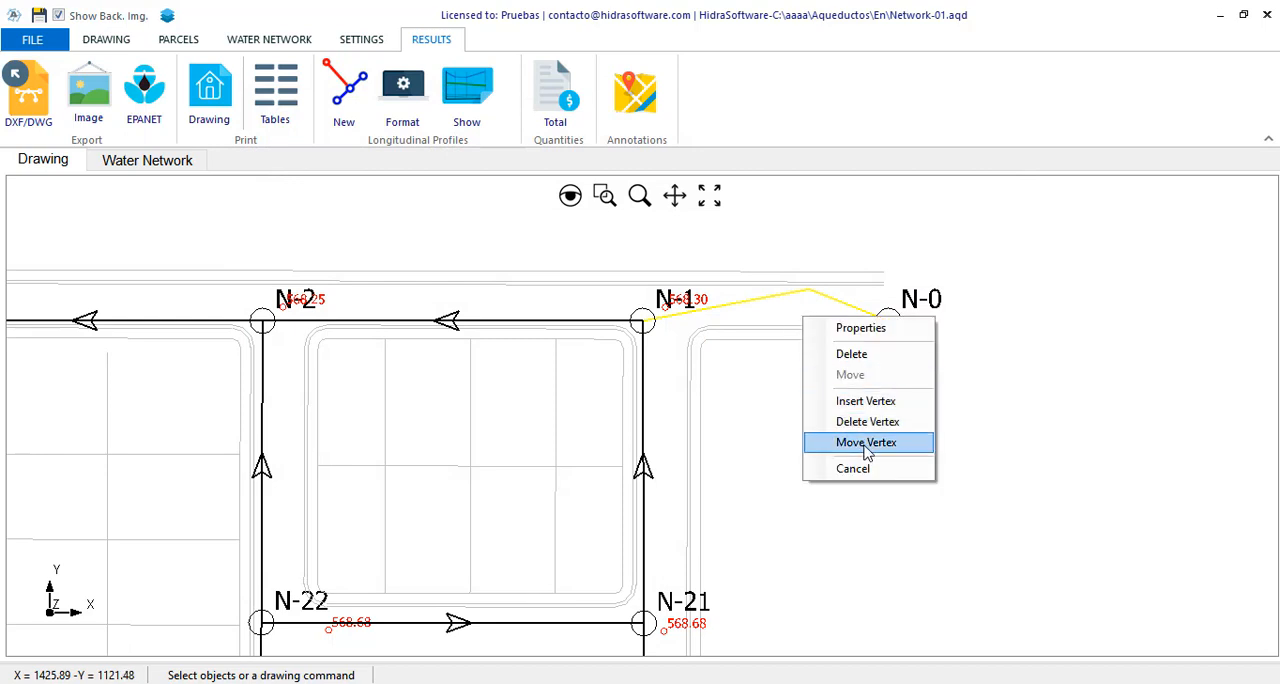